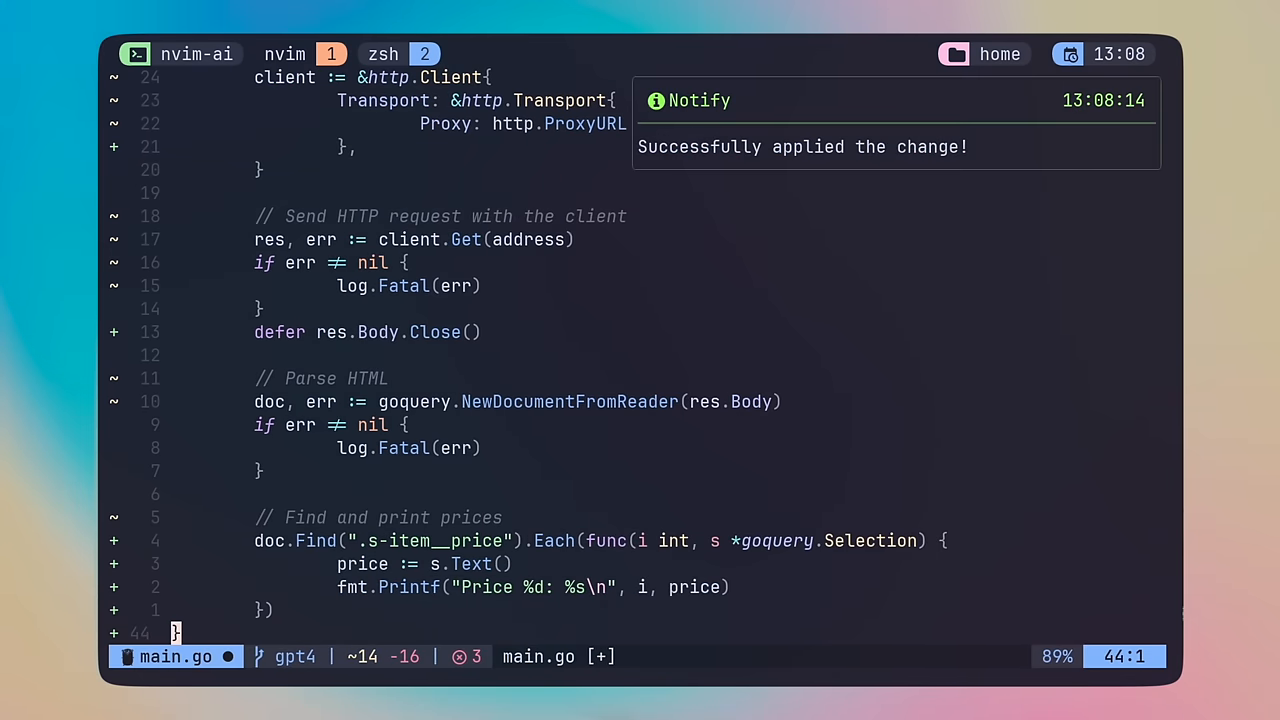
# Accept the AI edit adding a proxied HTTP client and goquery price loop to main.go
pyautogui.write('scr')
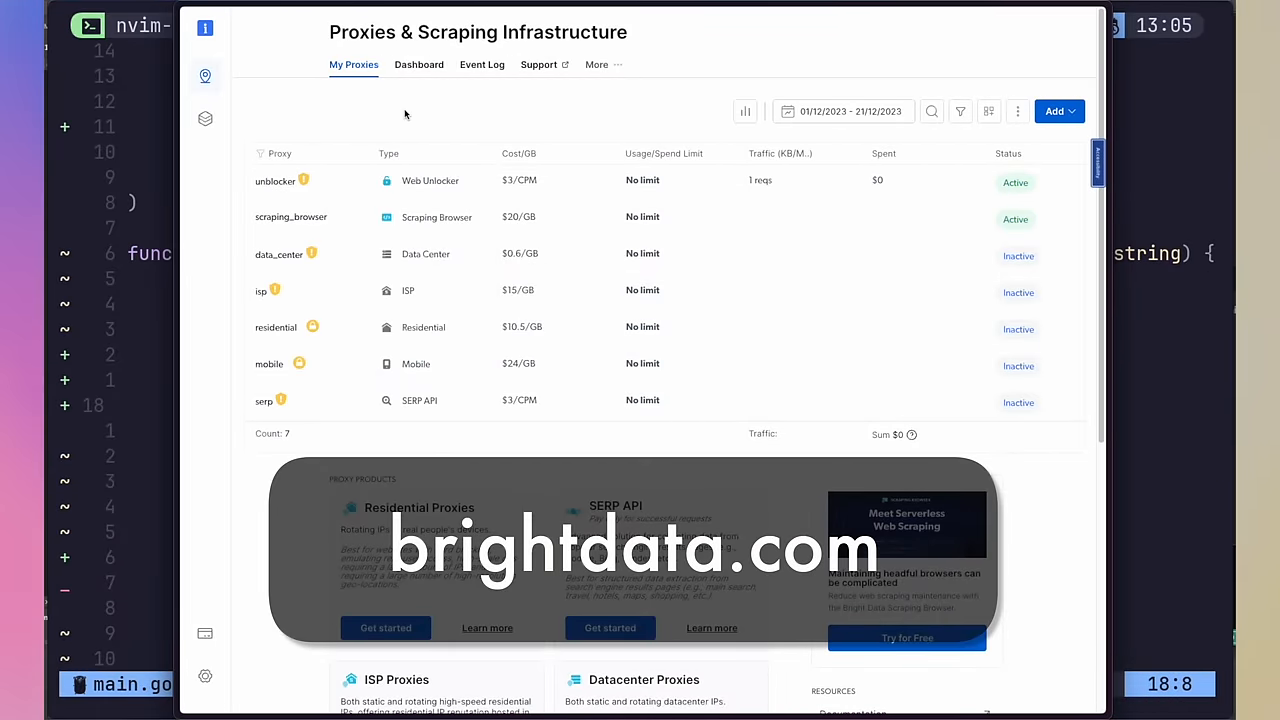
pyautogui.click(275, 181)
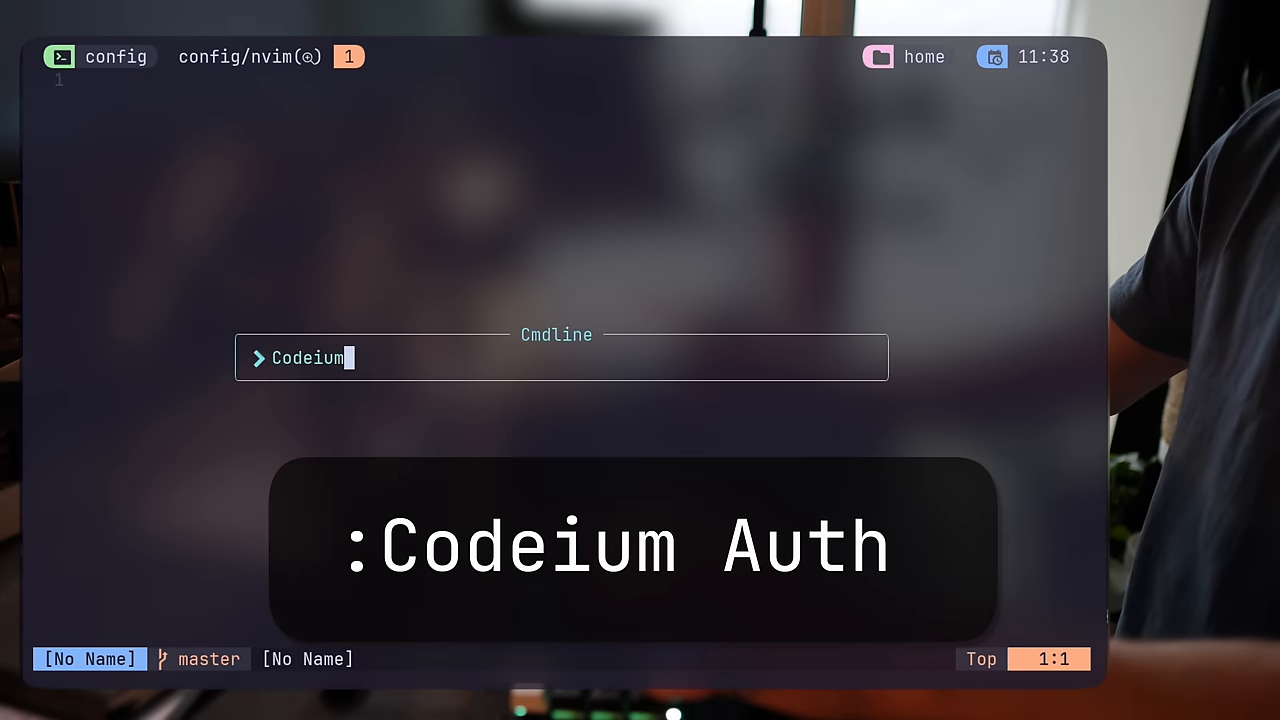
# Run :Codeium Auth and submit the pasted authentication token
pyautogui.write('Auth')
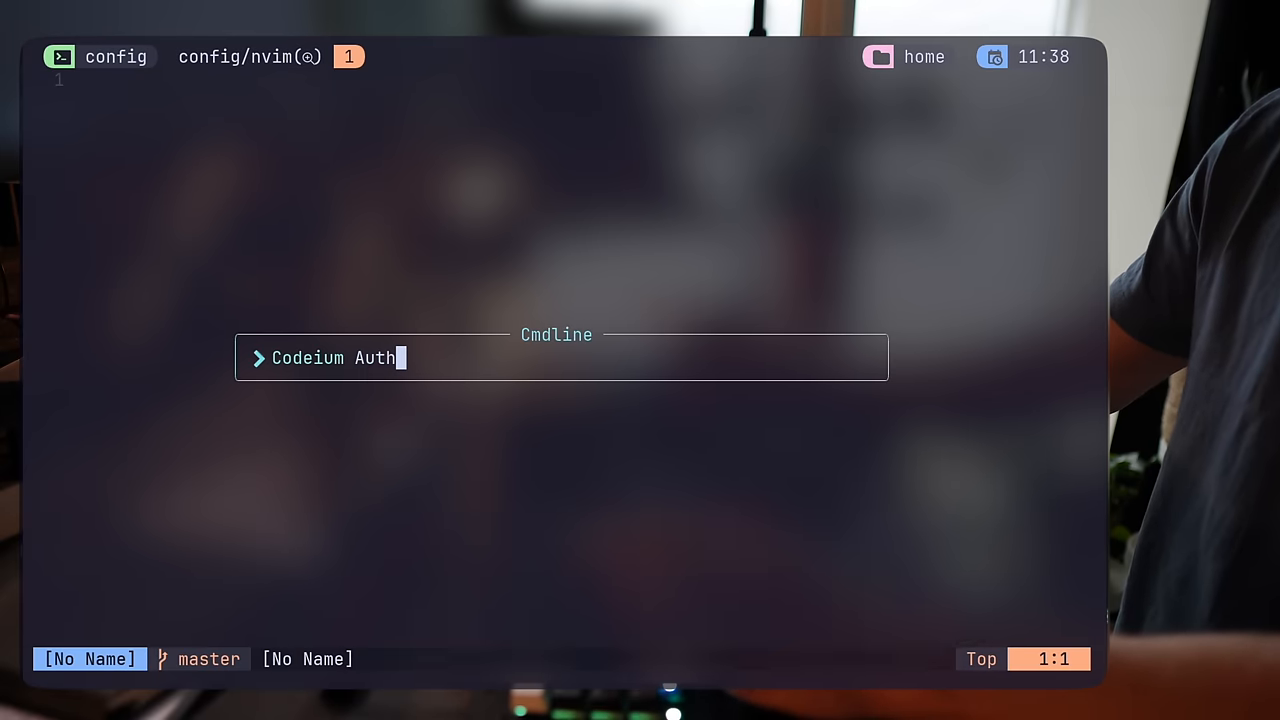
pyautogui.press('Enter')
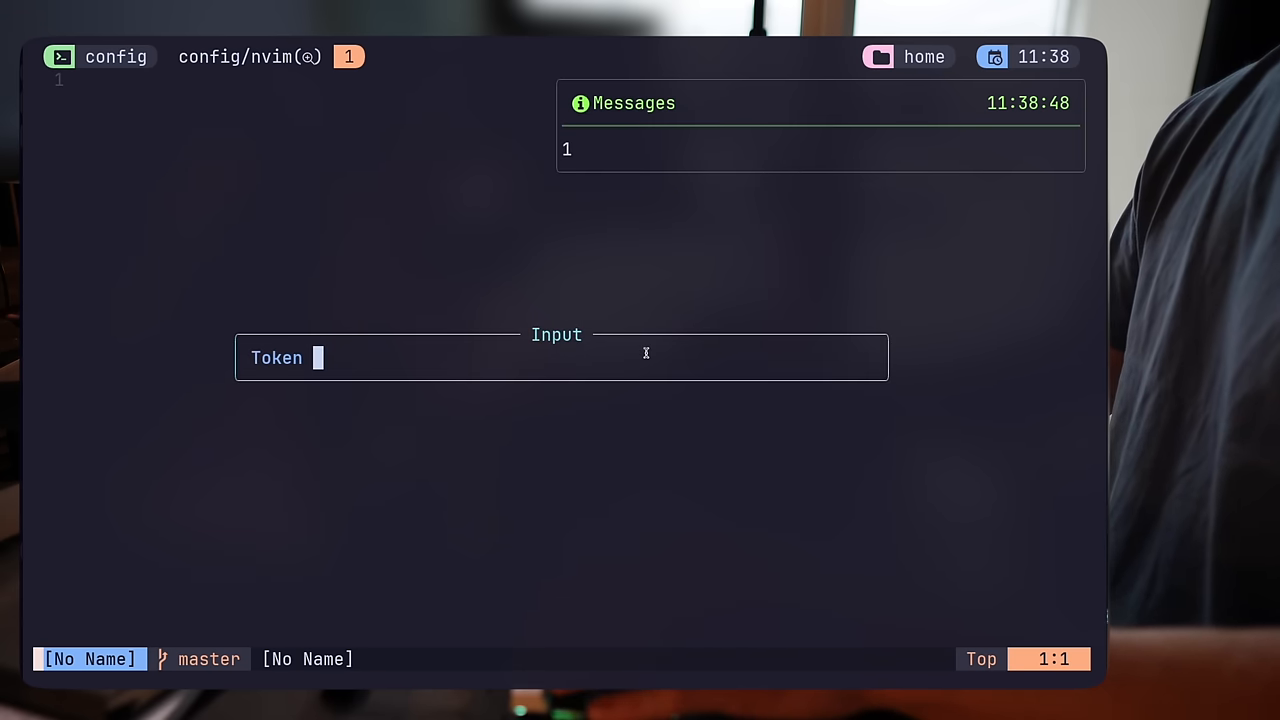
pyautogui.press('Enter')
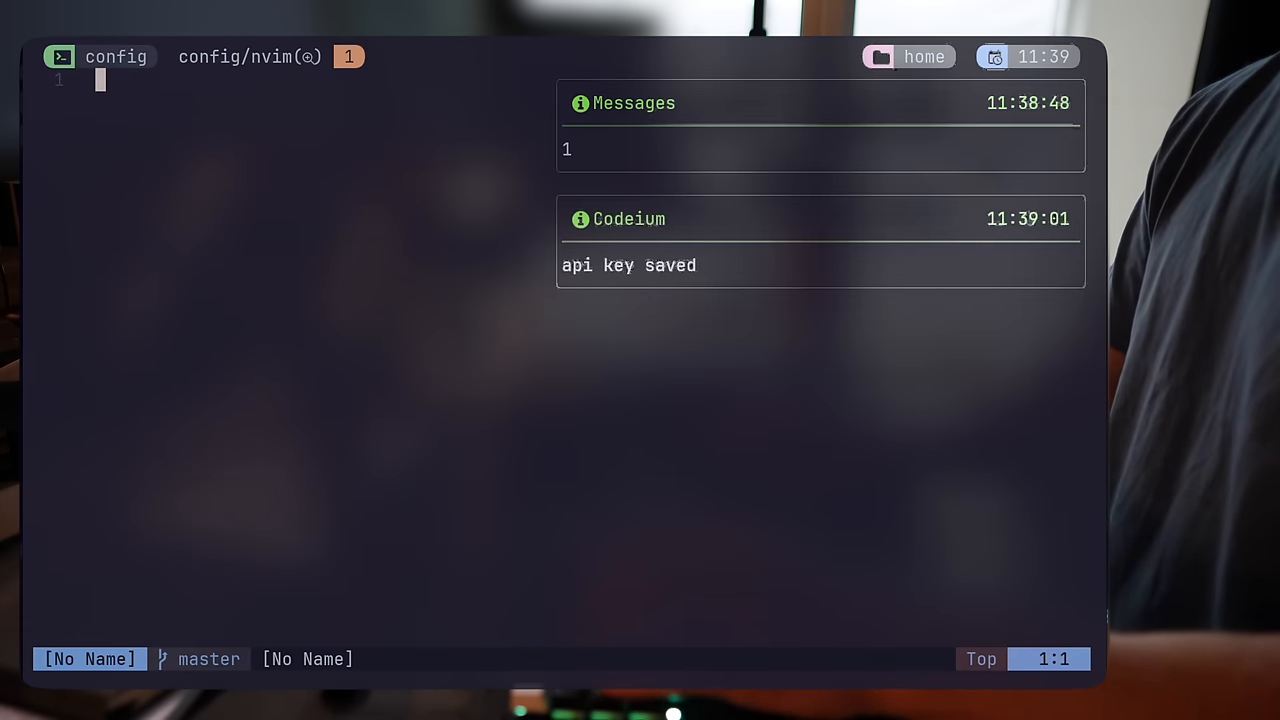
# Write comments in codeium.go and accept Codeium completions for a person struct and adds function
pyautogui.write("// I want to use a 'class' here")
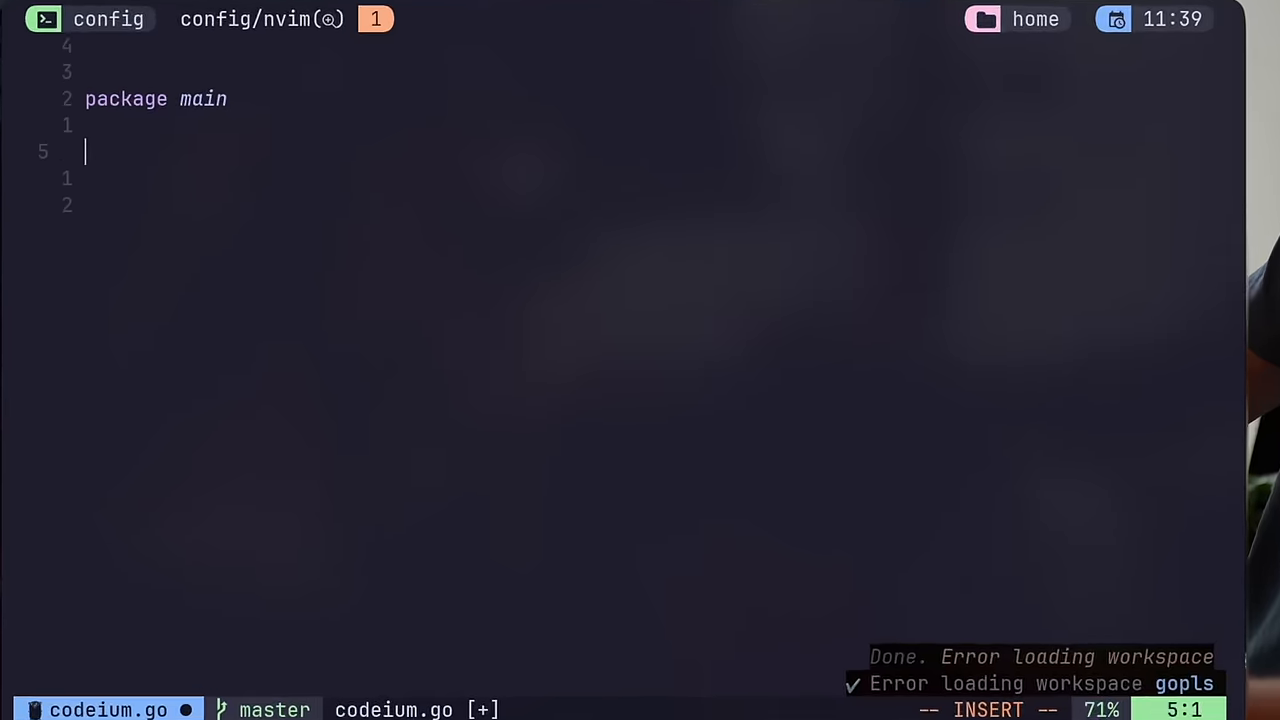
pyautogui.write('// I')
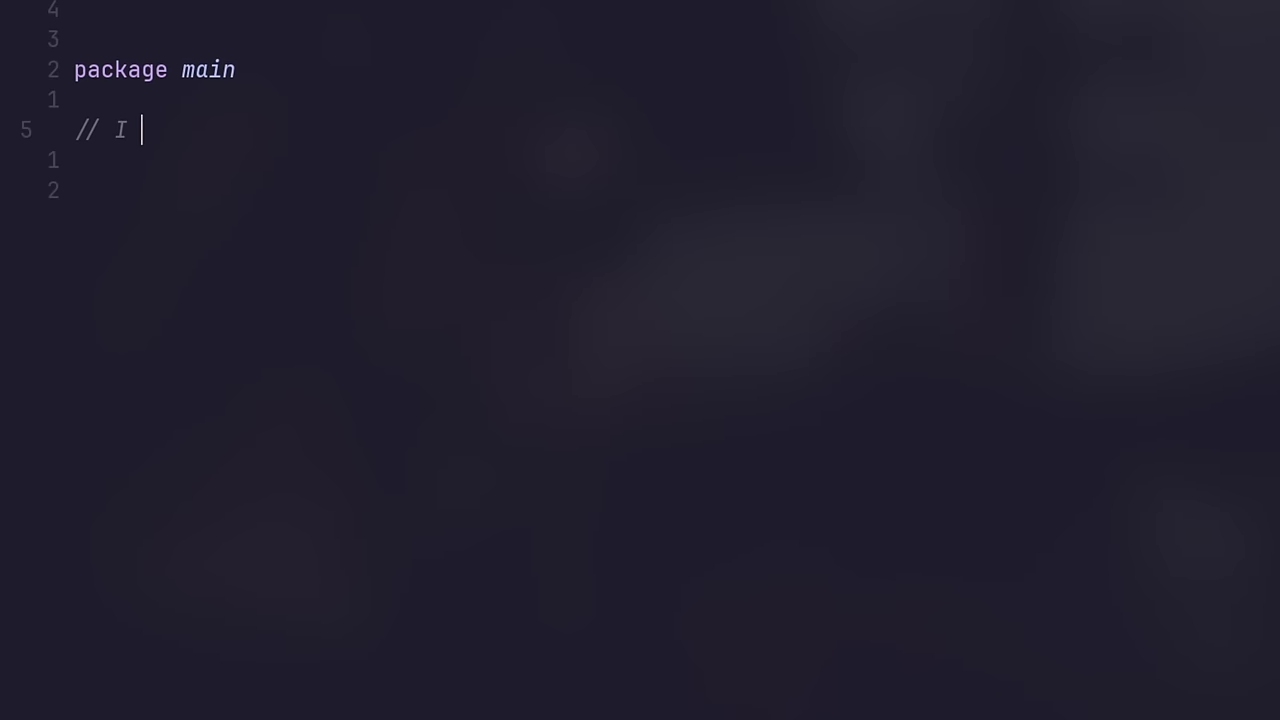
pyautogui.write('A function that adds two numbers')
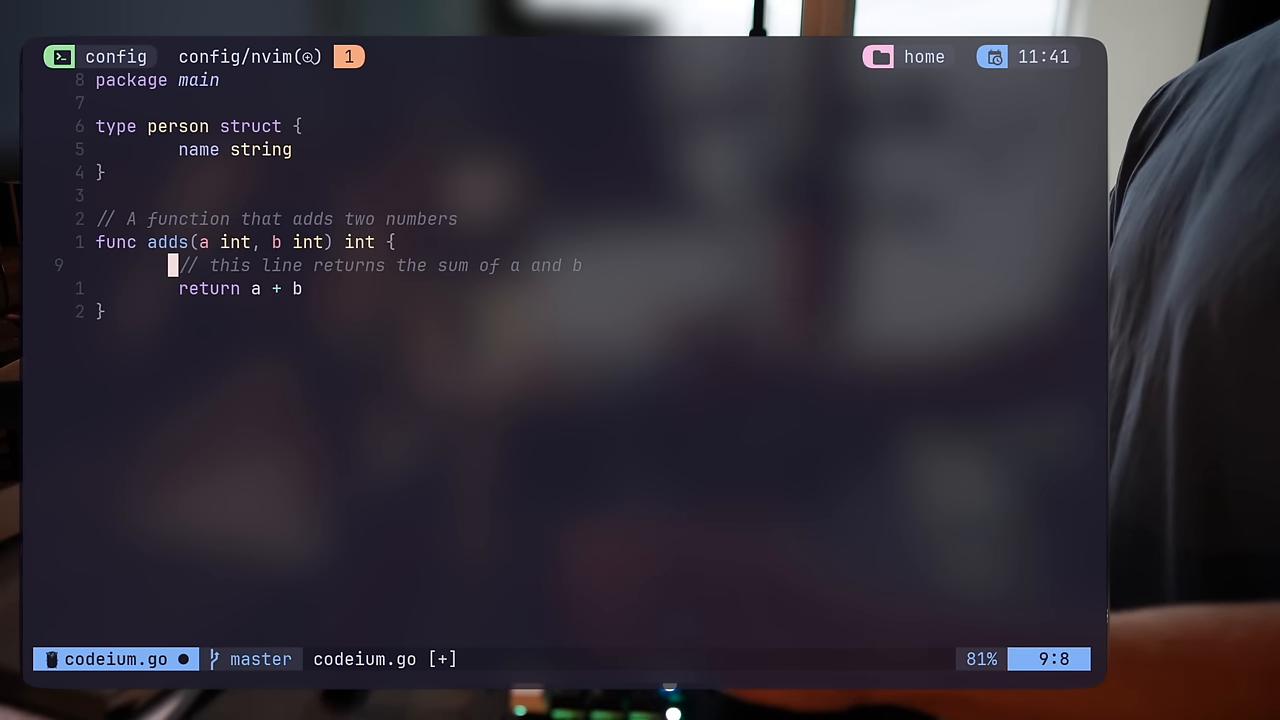
# Add an lname field to person and create a Manuel Lopez person with man := person
pyautogui.write('man := person{name: "john')
pyautogui.write('age int')
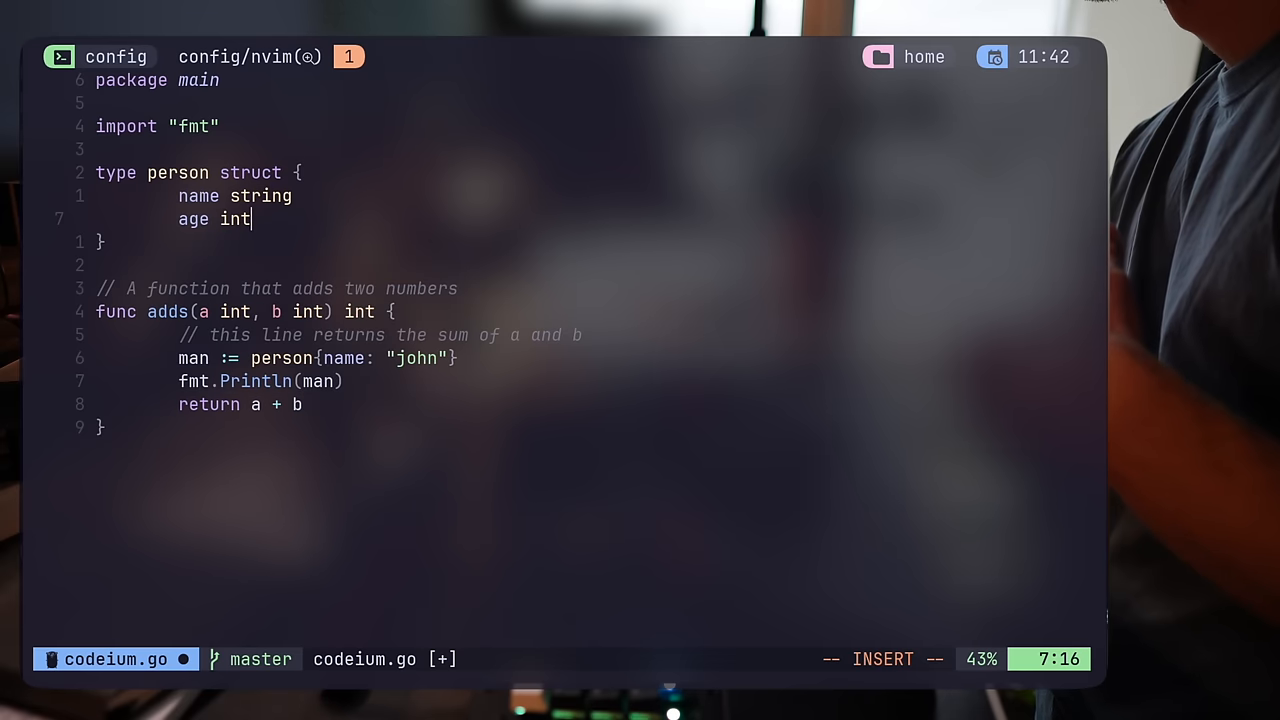
pyautogui.write('lname string')
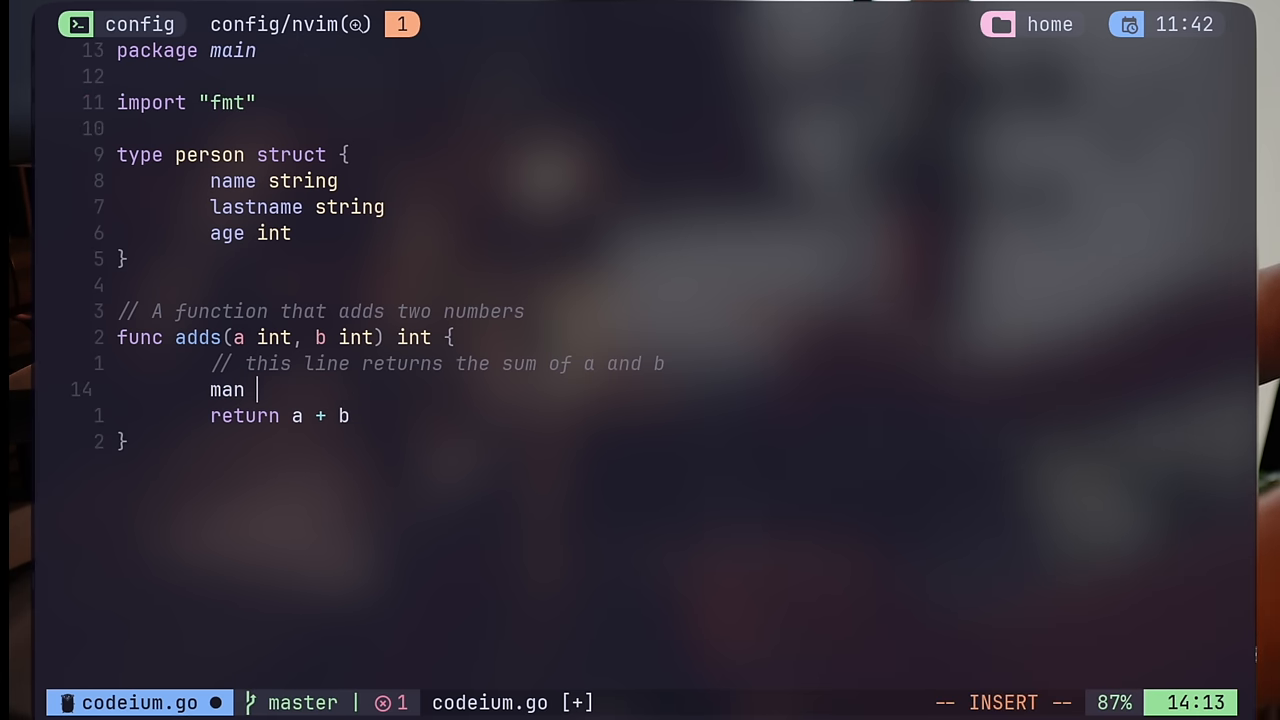
pyautogui.write(':= person{"Manuel", "Lopez", 20')
pyautogui.write('// A function that creates a person')
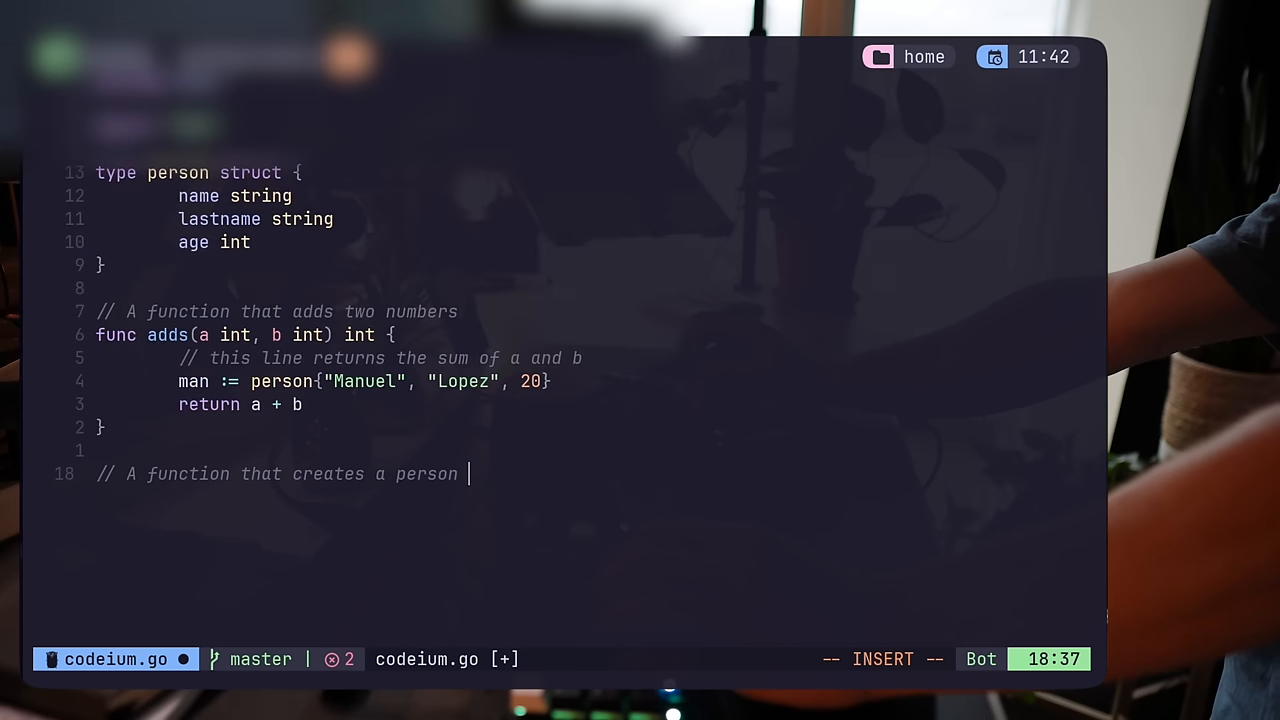
# Comment a function that creates and prints john hopkins, accepting Codeium suggestions
pyautogui.write('called')
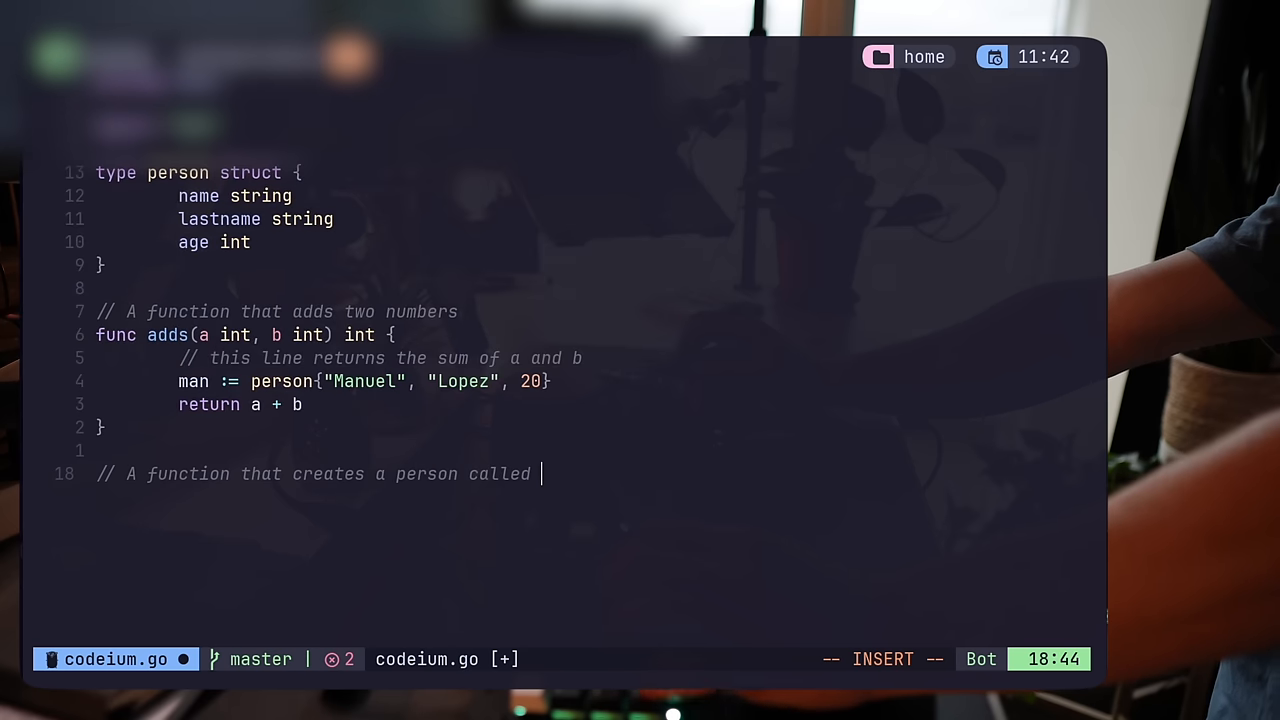
pyautogui.write('john h')
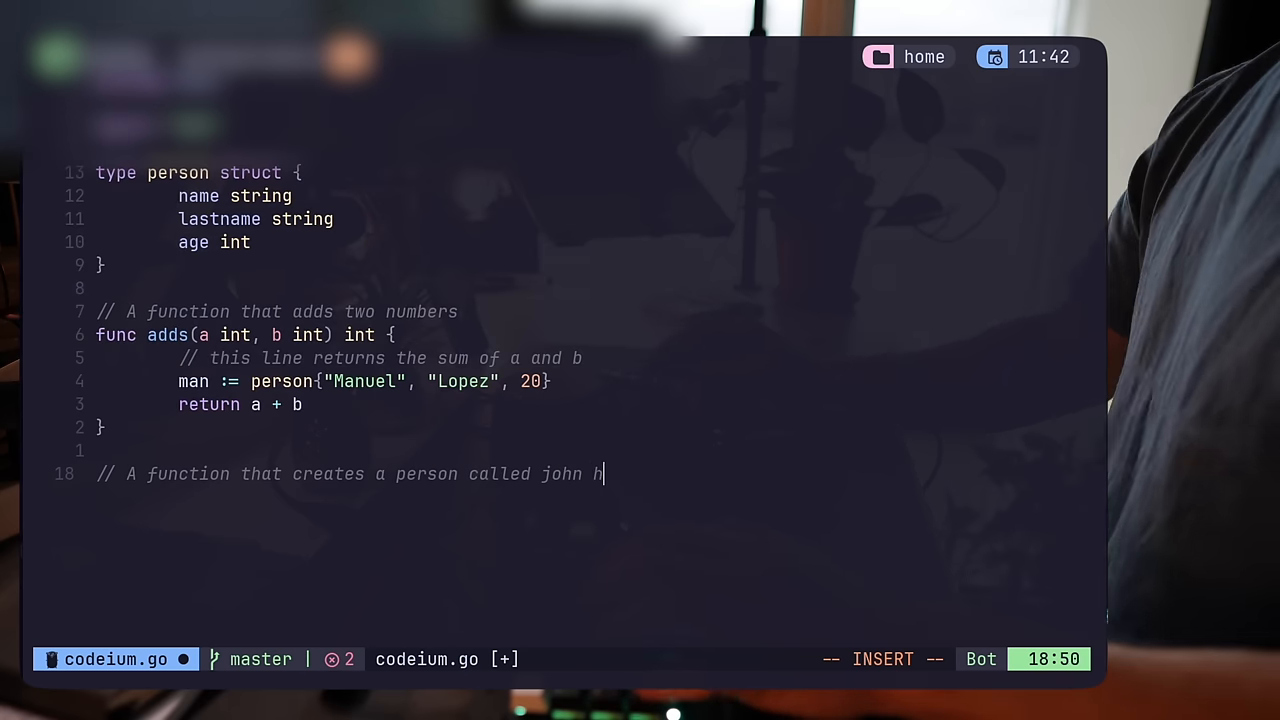
pyautogui.write('opkins and prints it')
pyautogui.write('func')
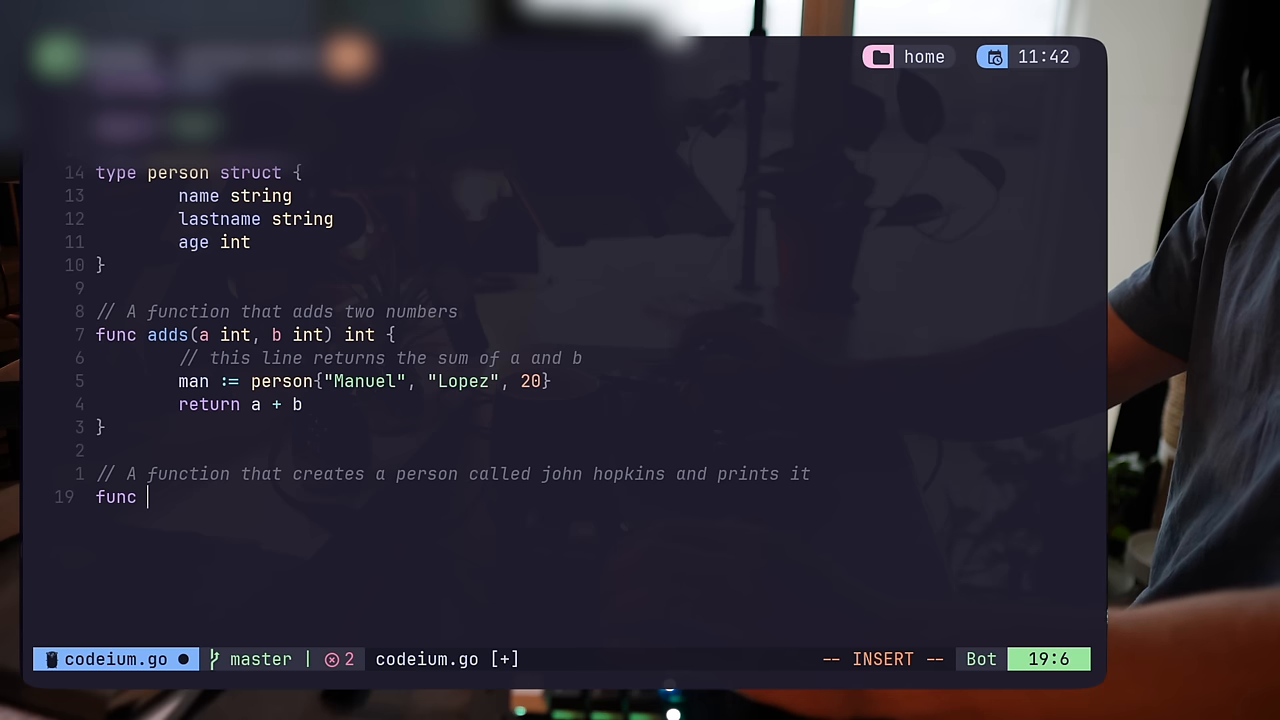
pyautogui.write('jon')
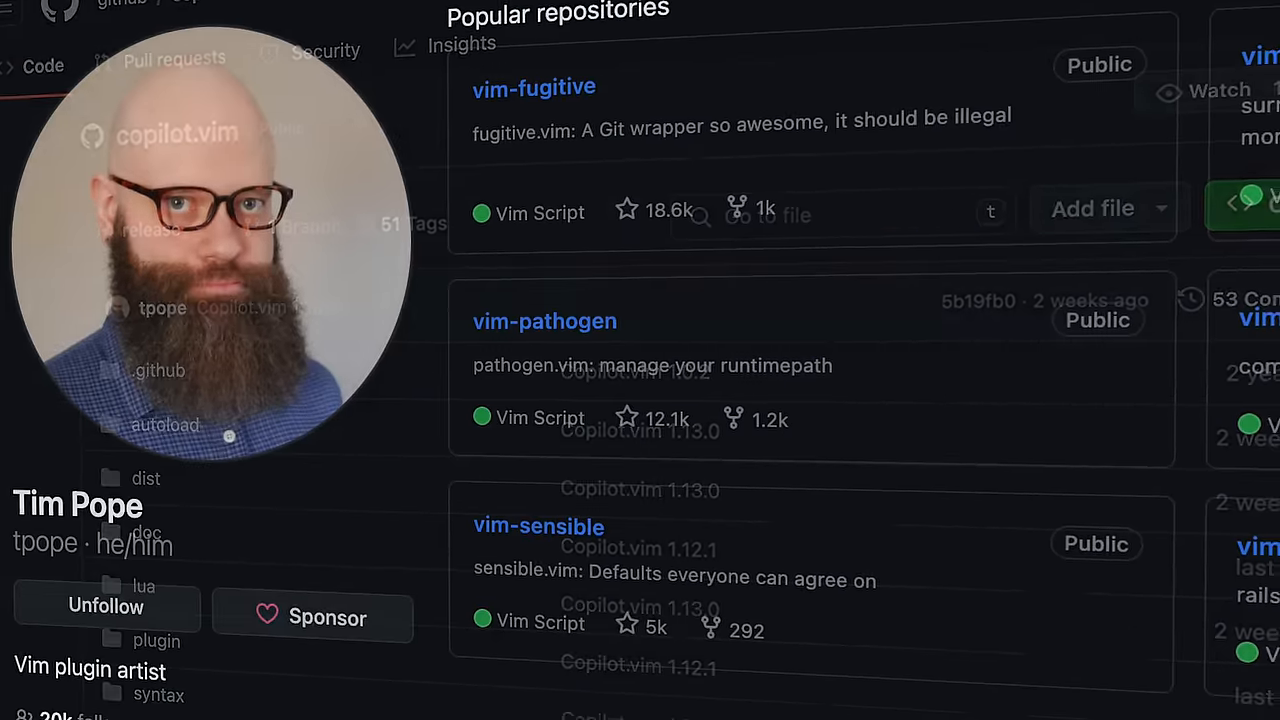
# Scroll through the copilot.vim repository and its author's popular Vim plugins
pyautogui.scroll(-3)
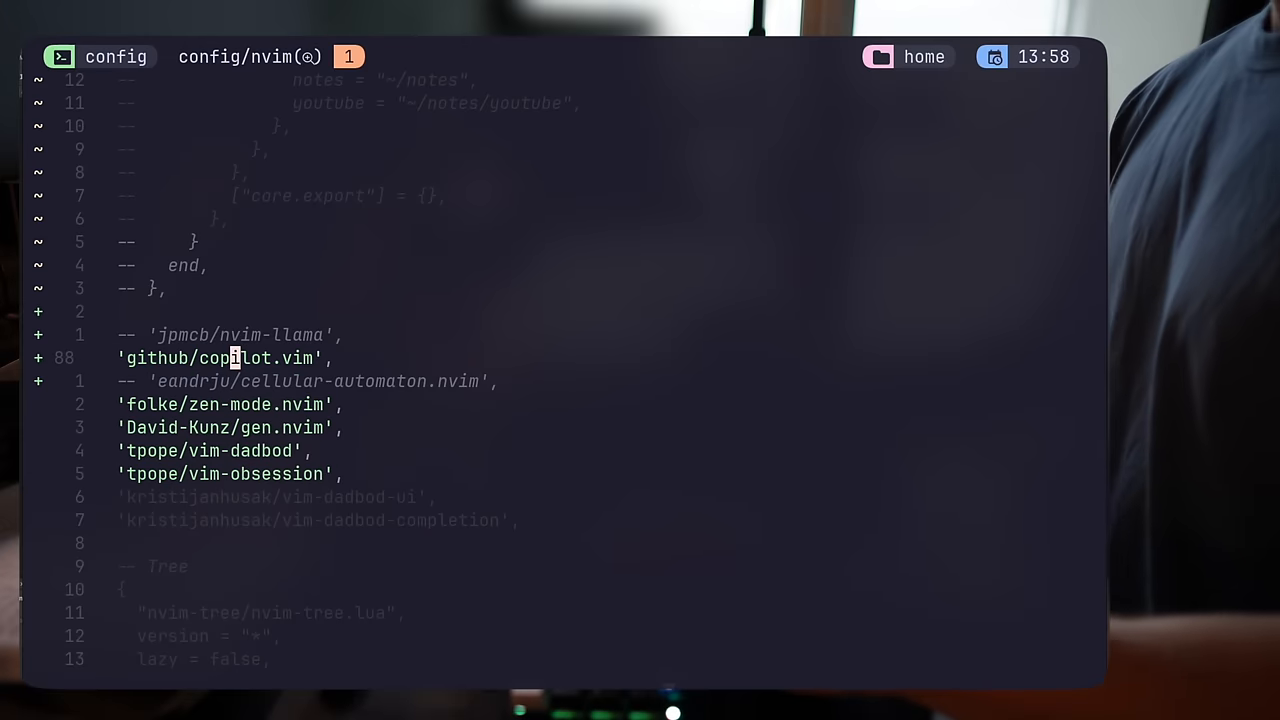
# Find and open init.lua from the Neovim config via Telescope
pyautogui.write('in')
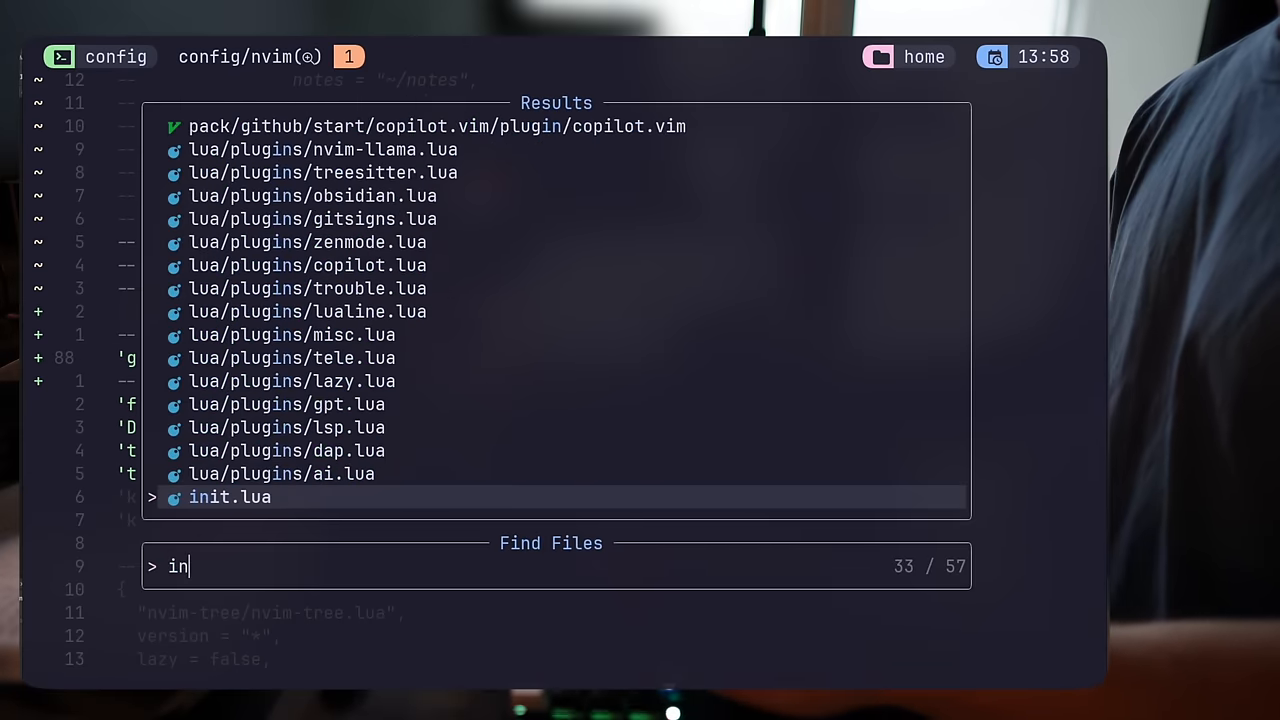
pyautogui.press('Enter')
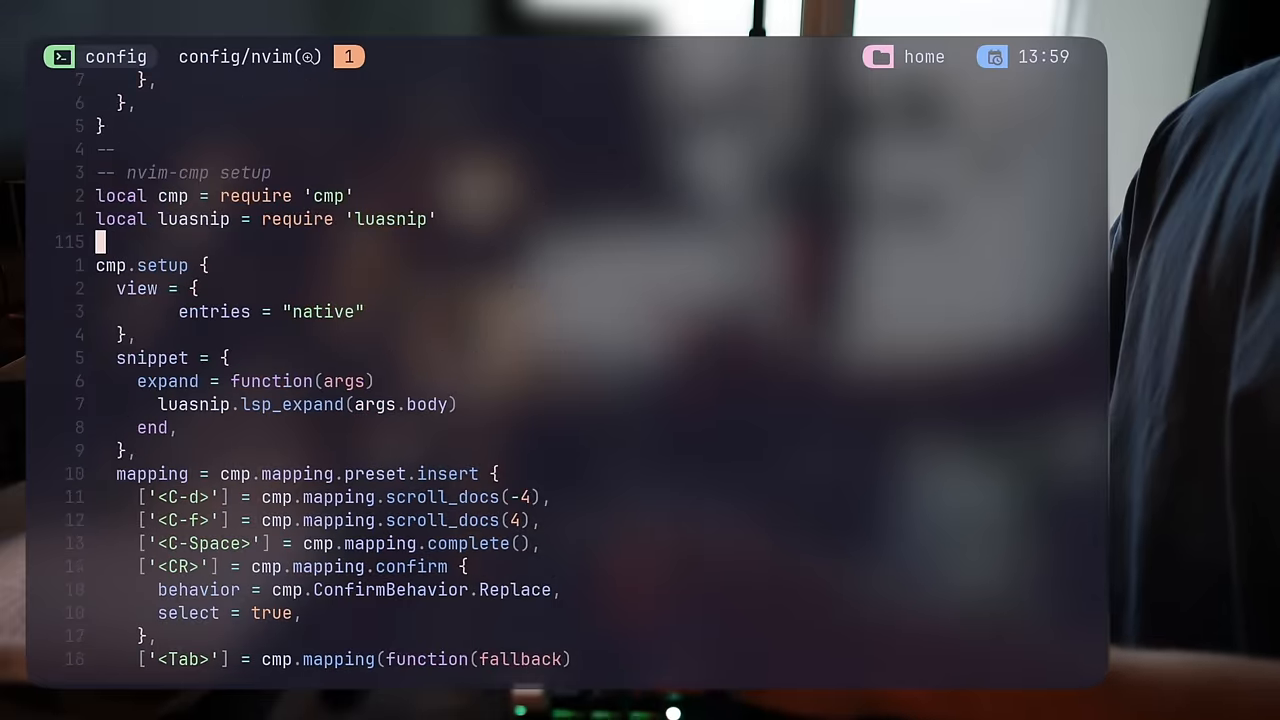
# Run :Copilot auth to link the GitHub account, then run the Copilot panel command
pyautogui.write('Copilot auth')
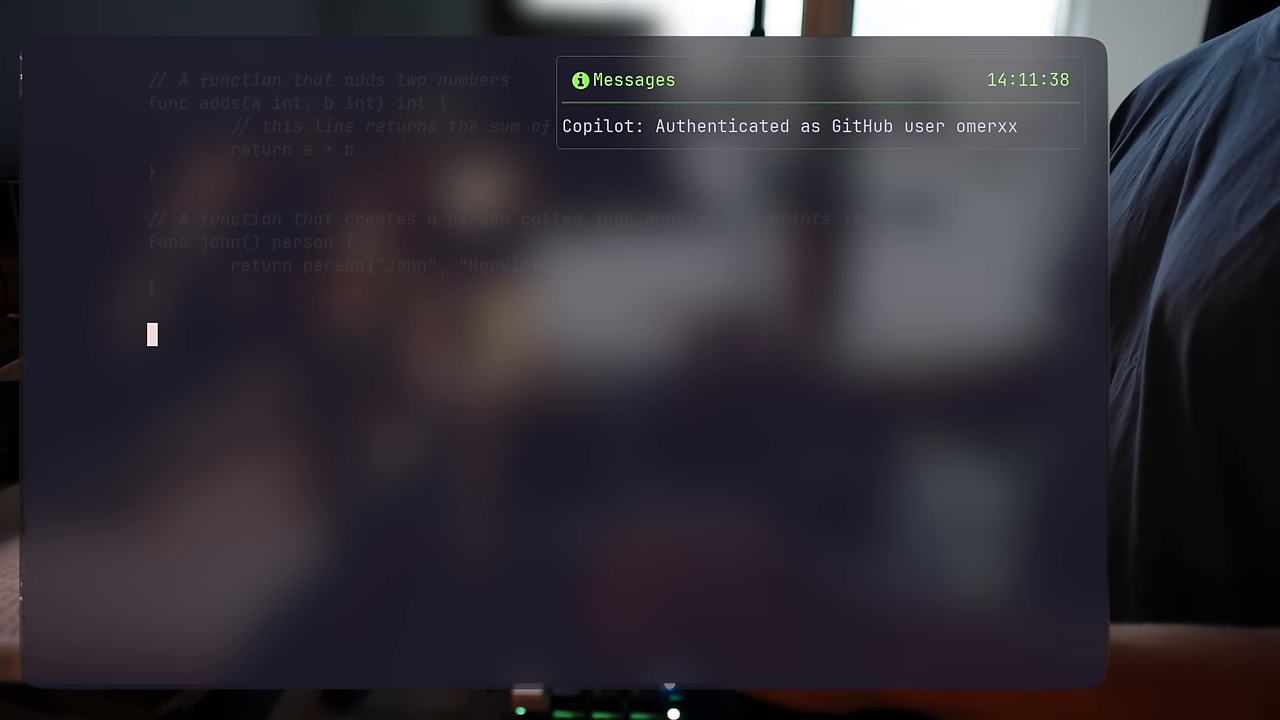
pyautogui.press(':')
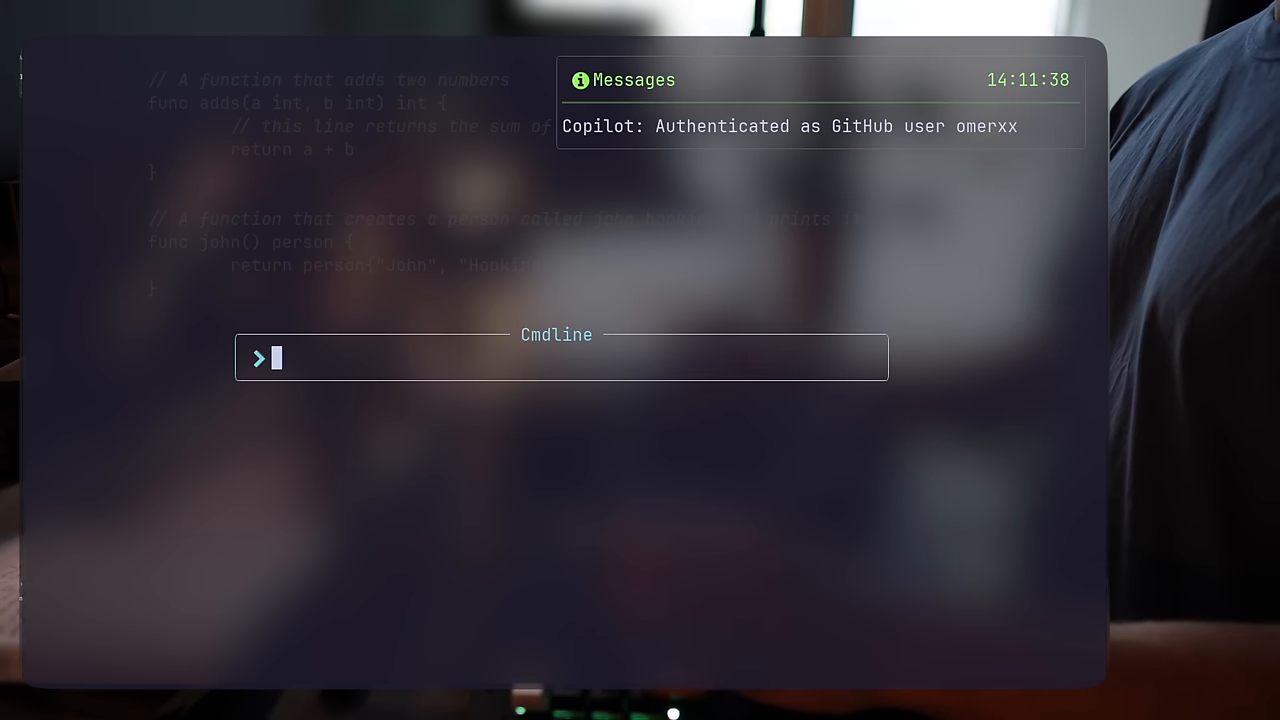
pyautogui.write('Copilot auth')
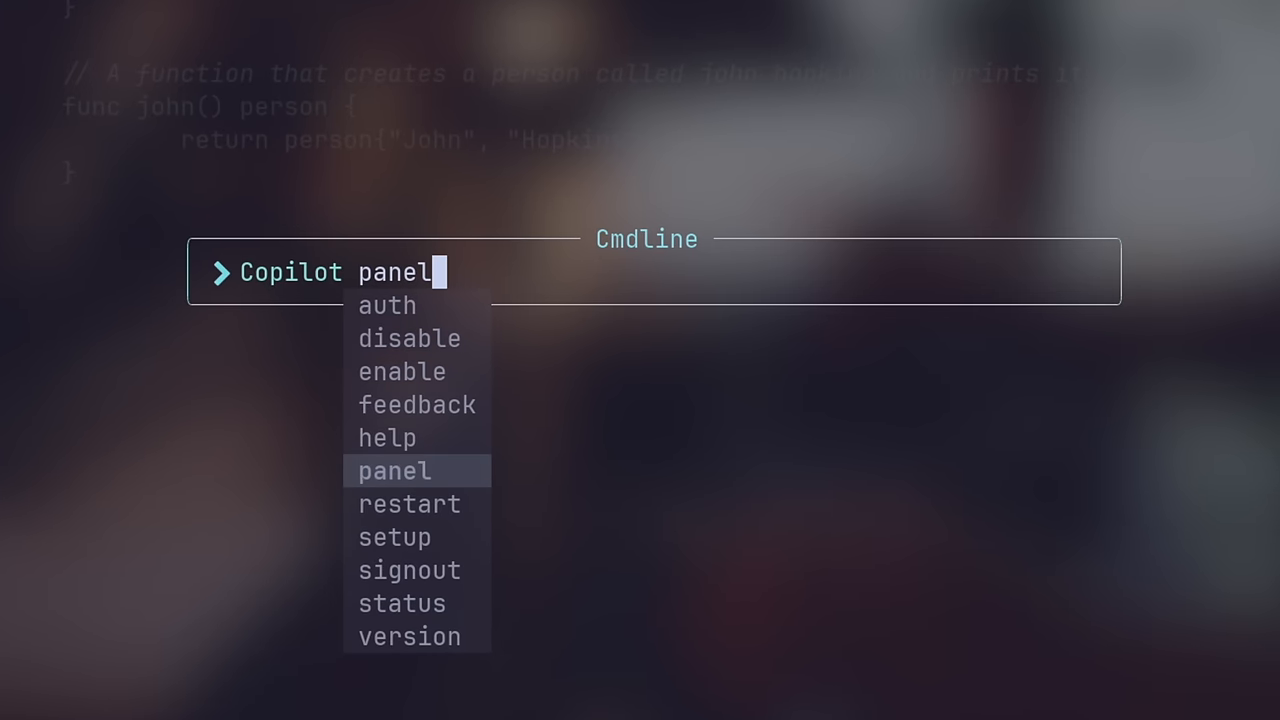
pyautogui.press('Enter')
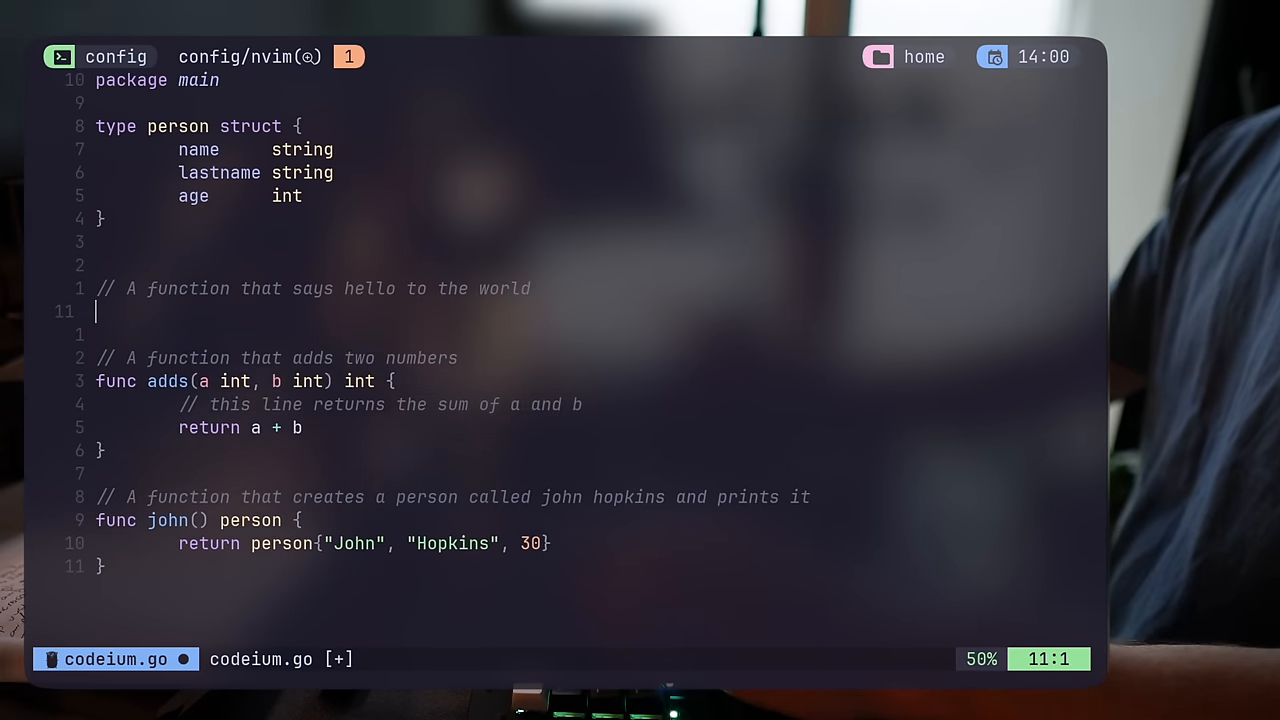
# Write a hello function returning "Hello World!" in codeium.go
pyautogui.write('func hello() string {')
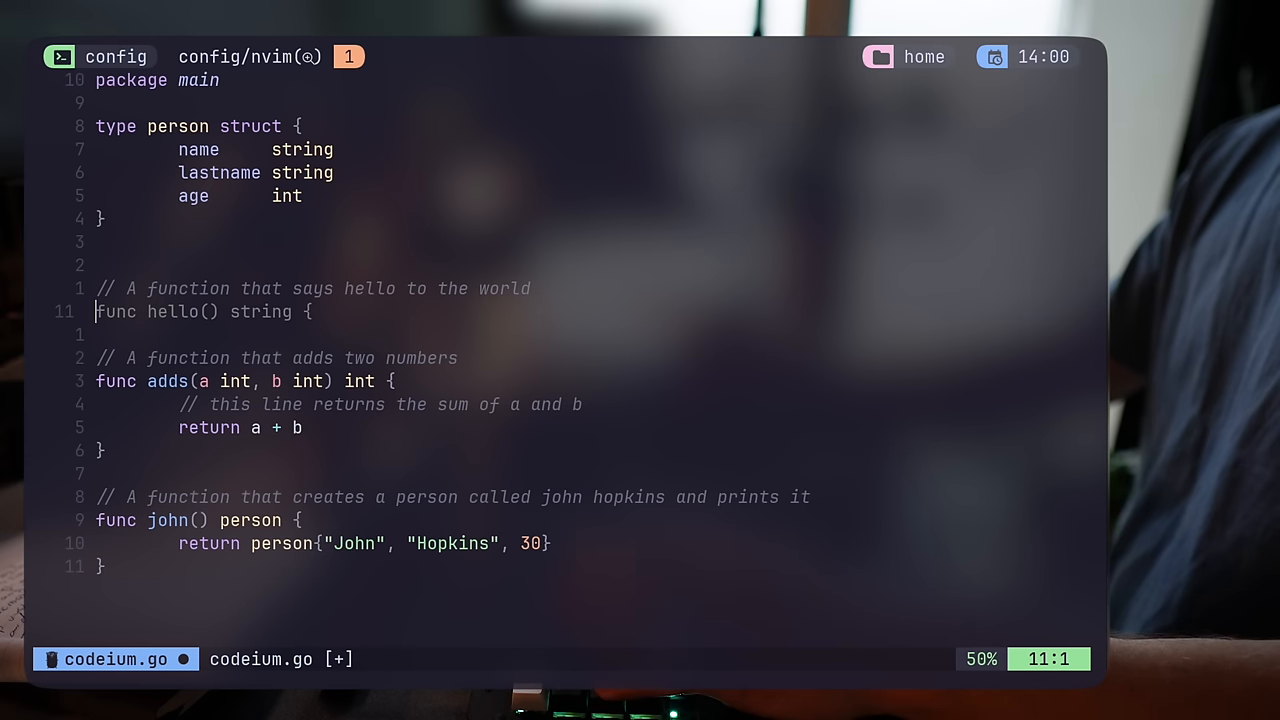
pyautogui.write('return "Hello World!"')
pyautogui.write('// A function that scrapes')
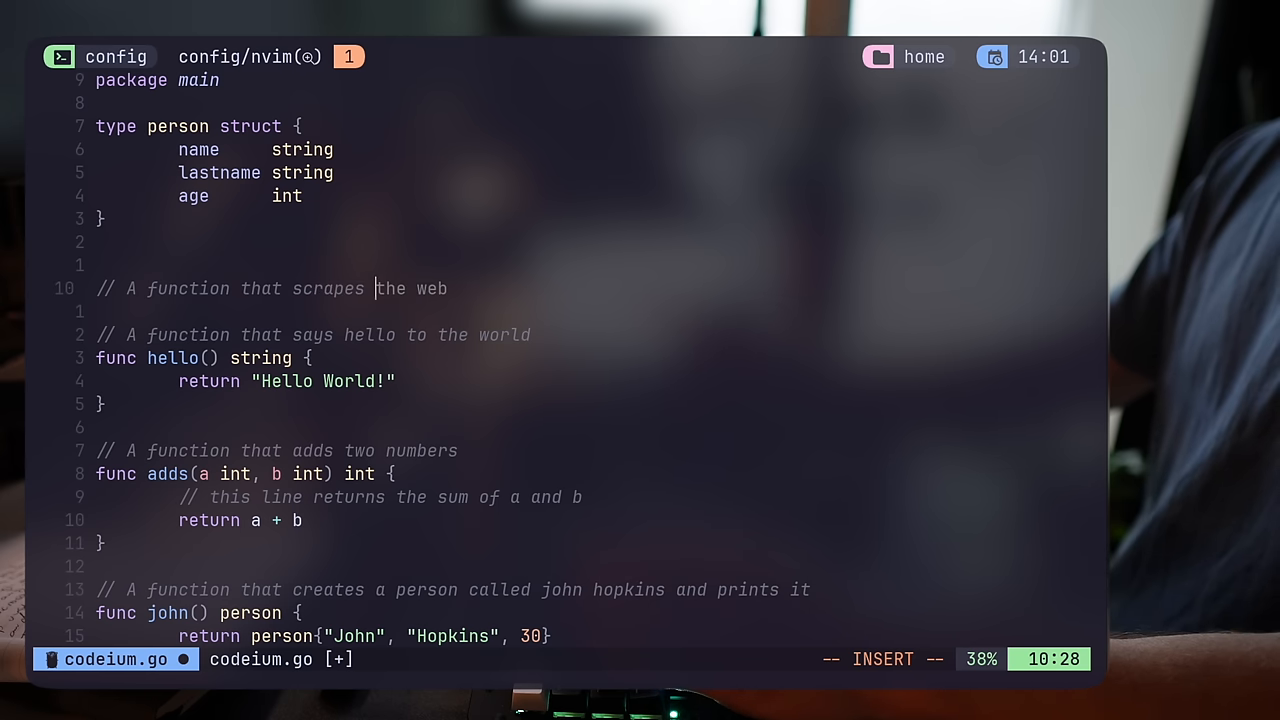
# Write a comment about scraping cnn.com for its title and accept Codeium's completion
pyautogui.write('cnn')
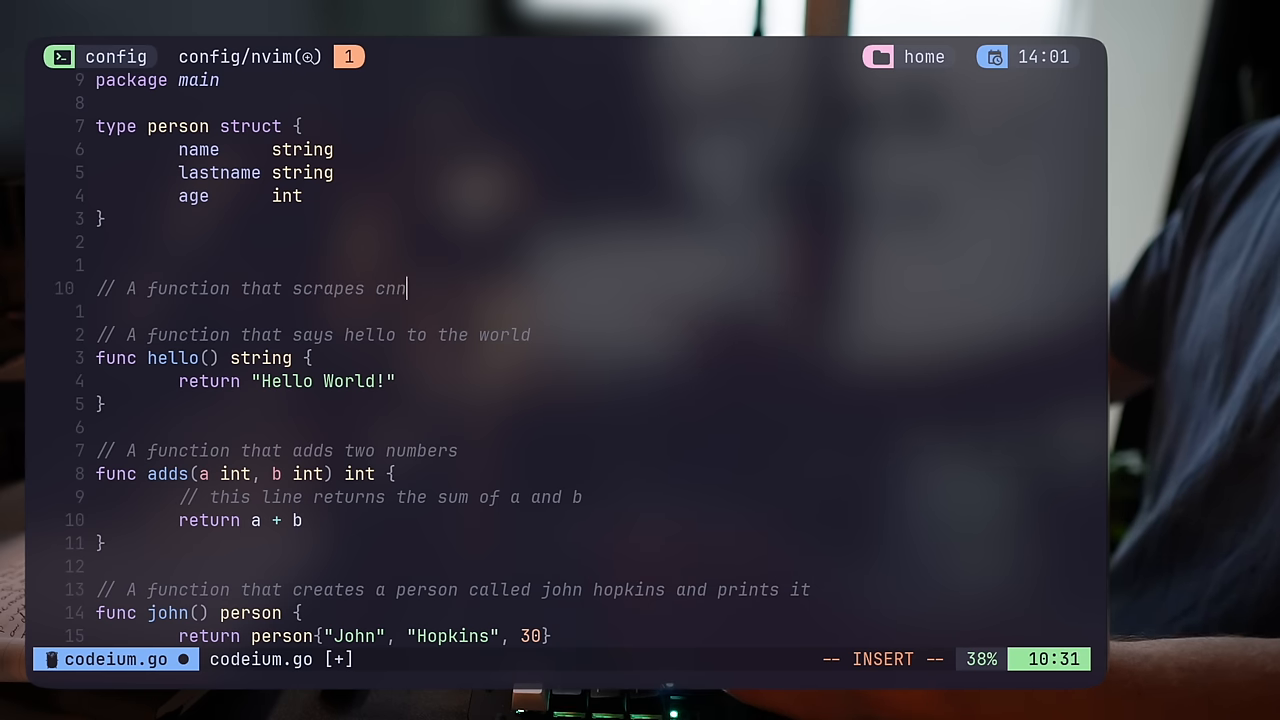
pyautogui.write('.com and returns the title')
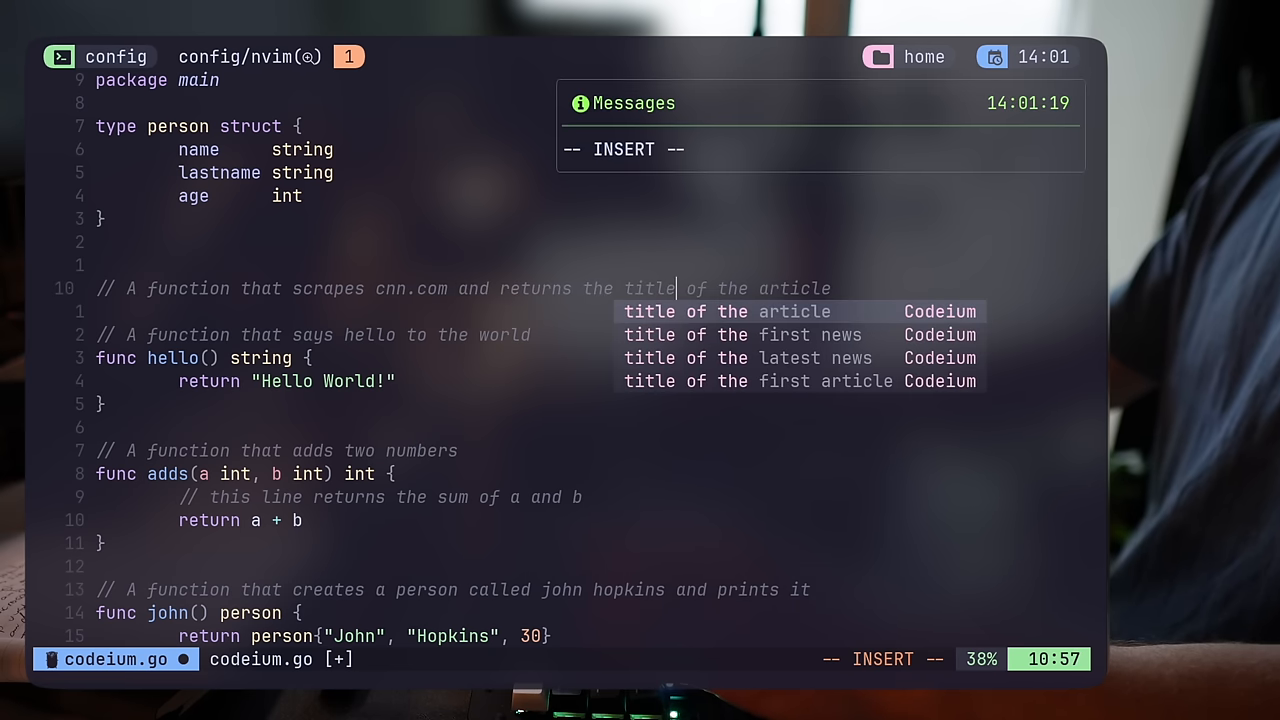
pyautogui.press('Tab')
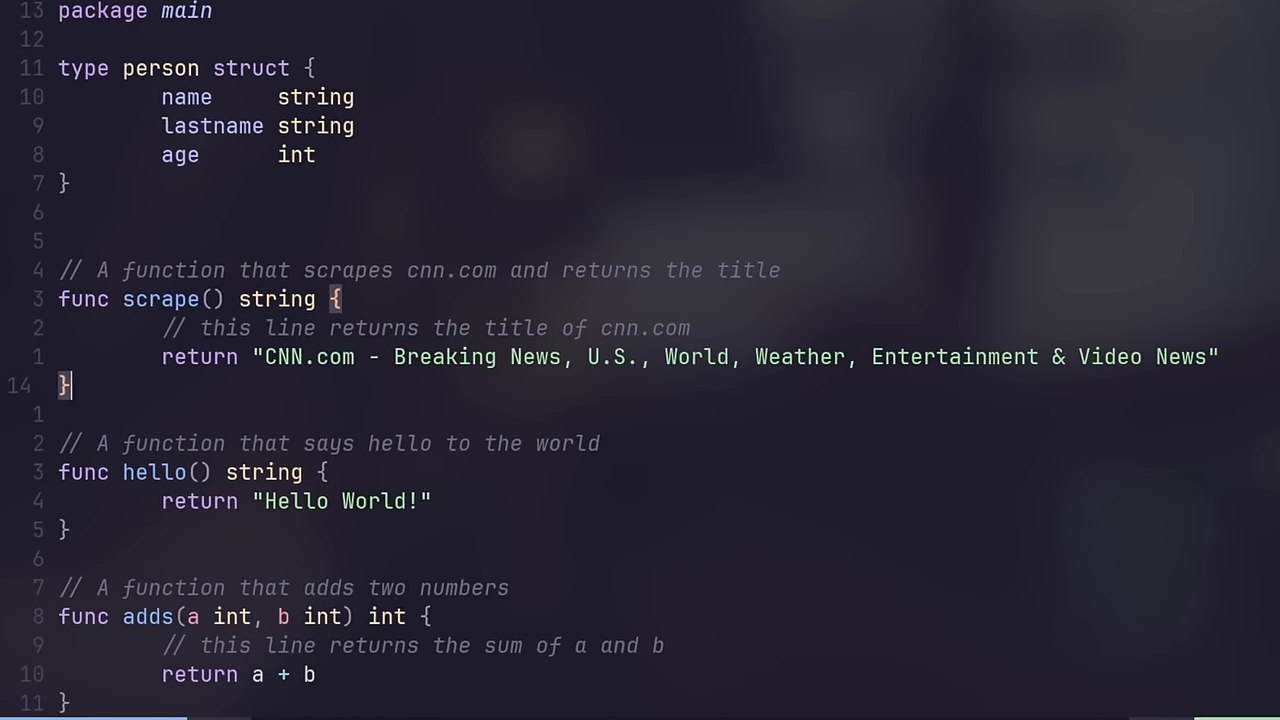
# Scroll through the accepted scrape() function returning the CNN.com page title
pyautogui.scroll(-3)
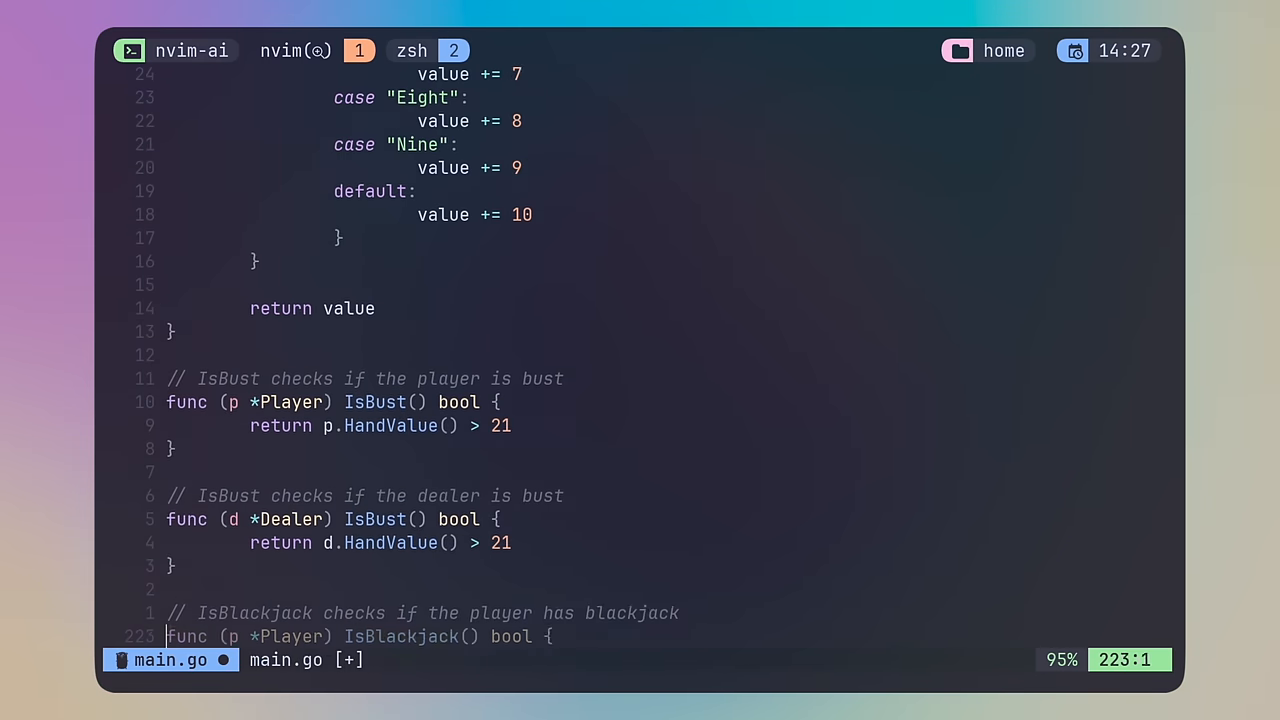
# Scroll main.go to the Copilot-suggested Player IsBlackjack() function below the IsBust checks
pyautogui.scroll(-3)
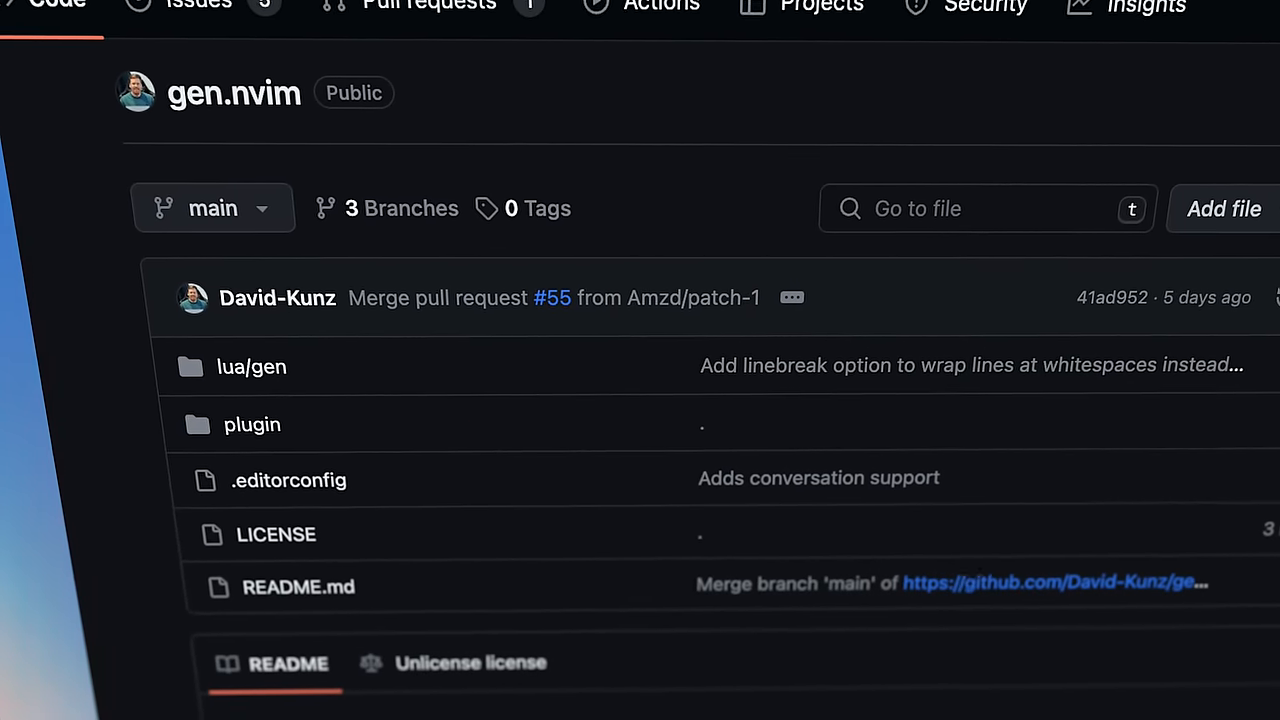
# Scroll down the gen.nvim README about generating text with LLMs
pyautogui.scroll(-3)
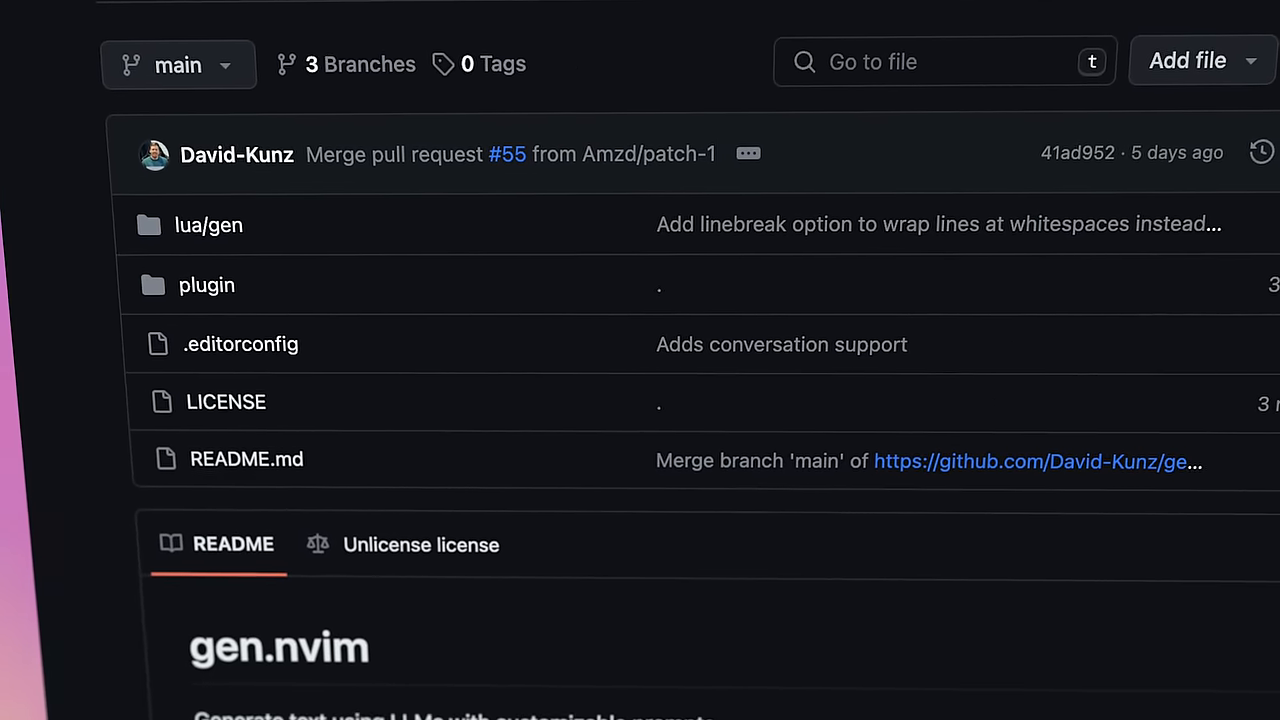
pyautogui.scroll(-3)
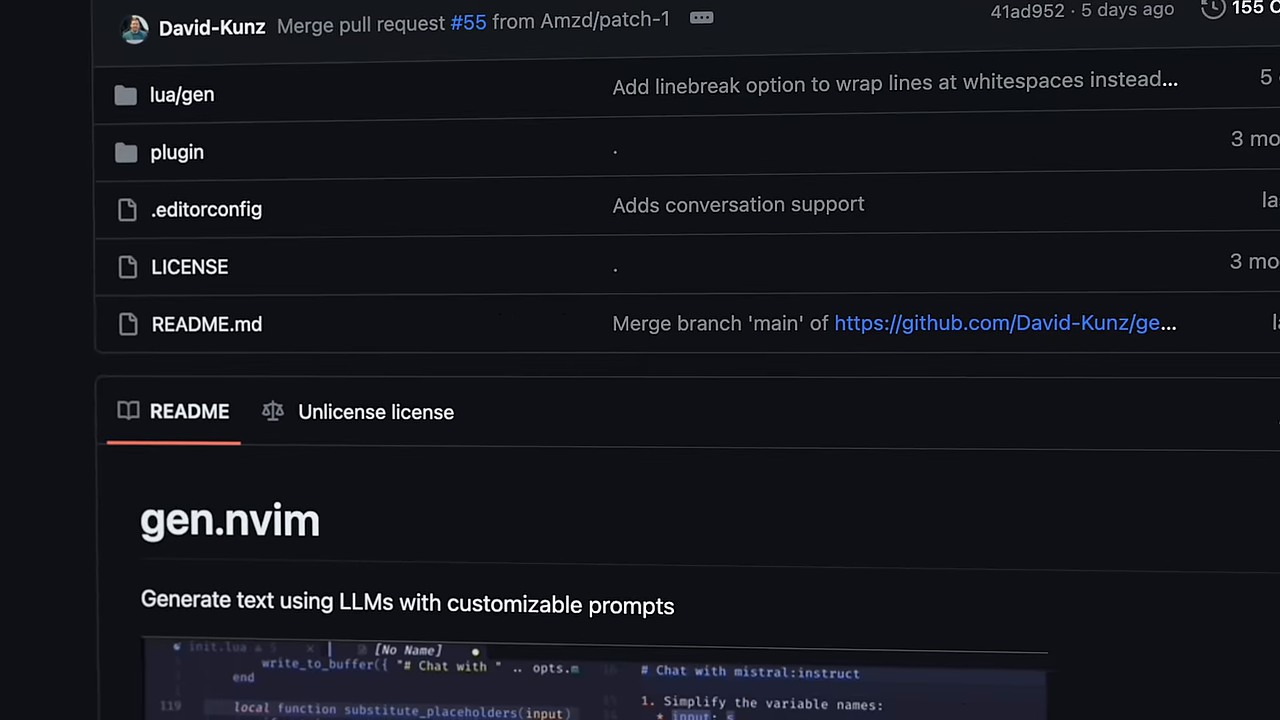
pyautogui.scroll(-3)
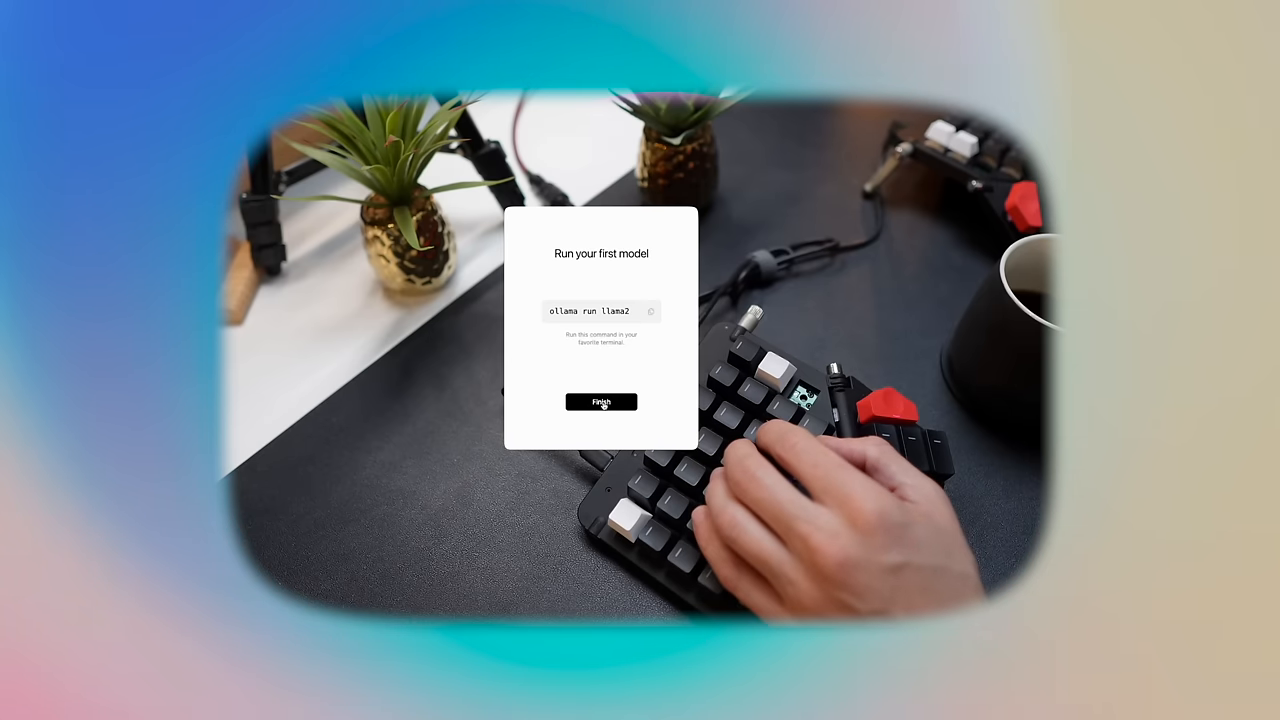
# Finish Ollama's setup on the 'Run your first model' screen showing 'ollama run llama2'
pyautogui.click(600, 401)
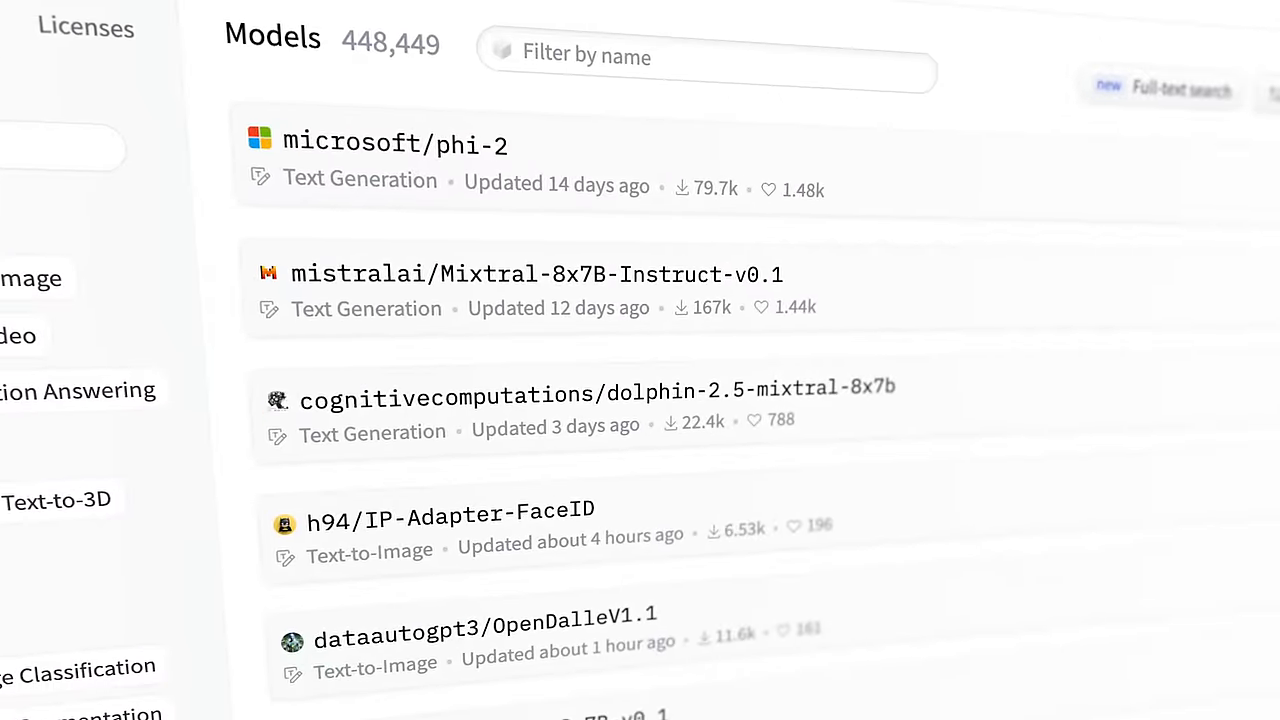
# Scroll the Hugging Face models list and the deepseek-ai Spaces and Models
pyautogui.scroll(-3)
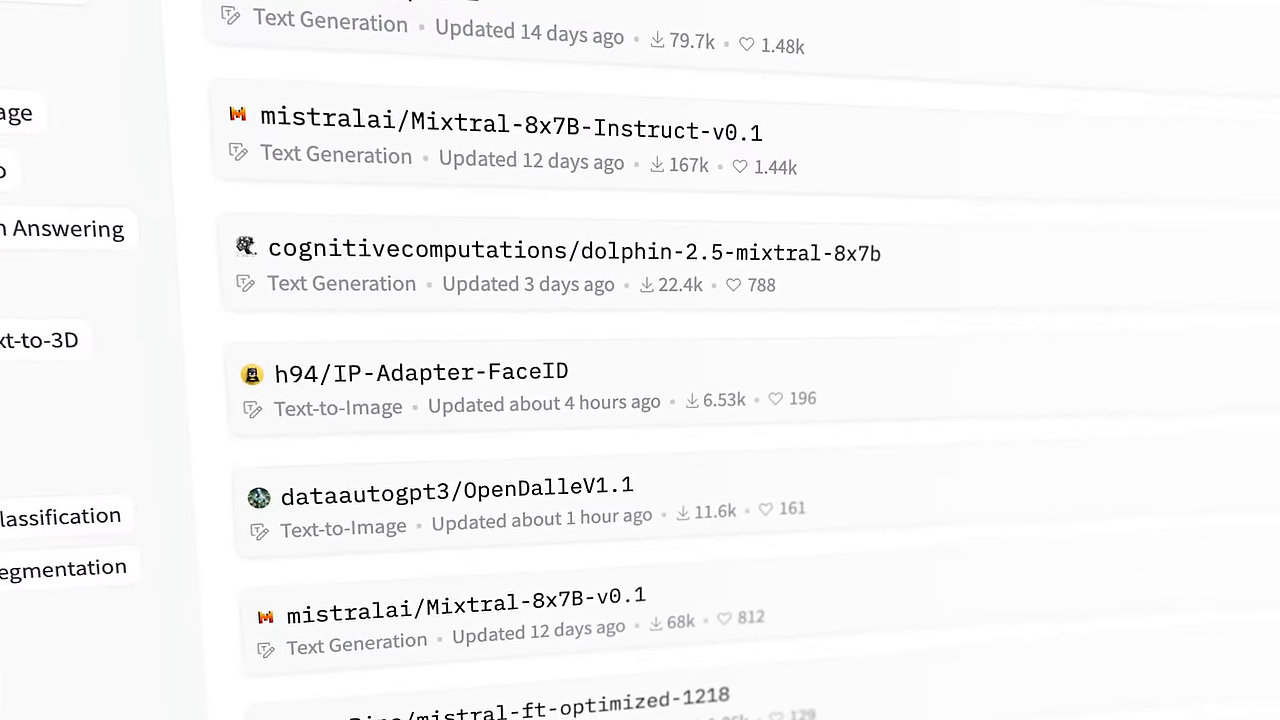
pyautogui.scroll(-3)
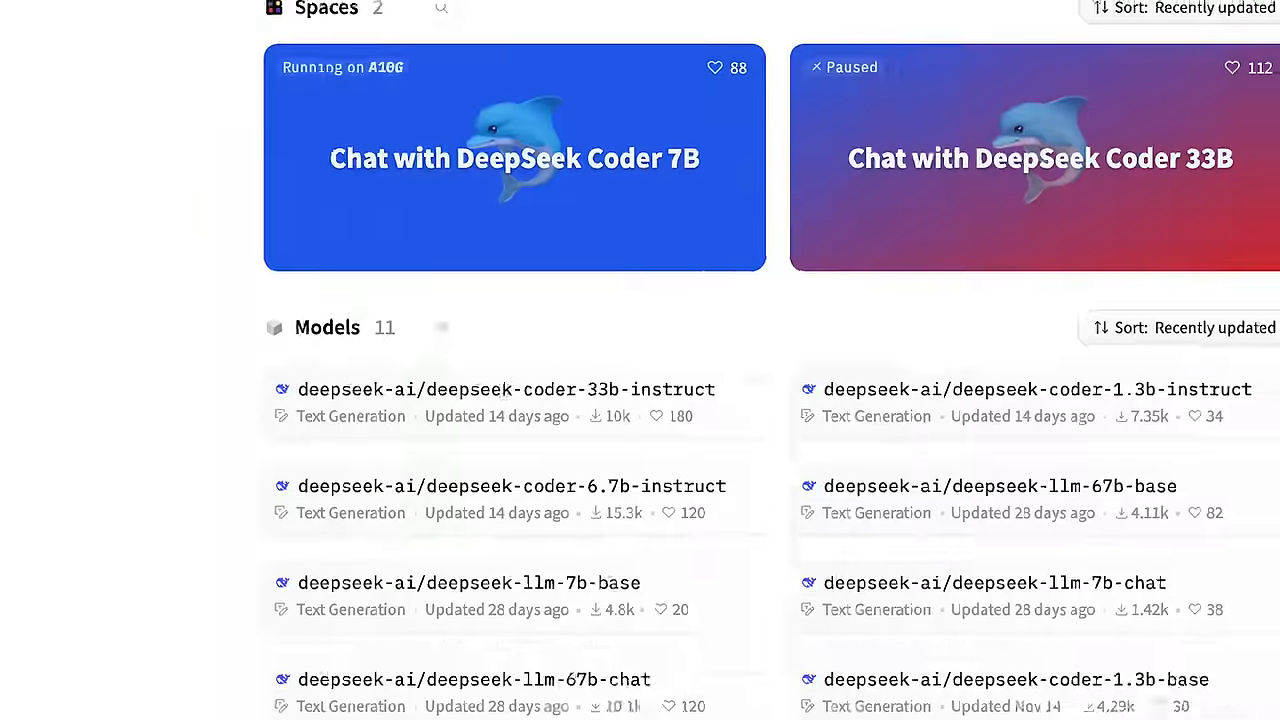
pyautogui.scroll(-3)
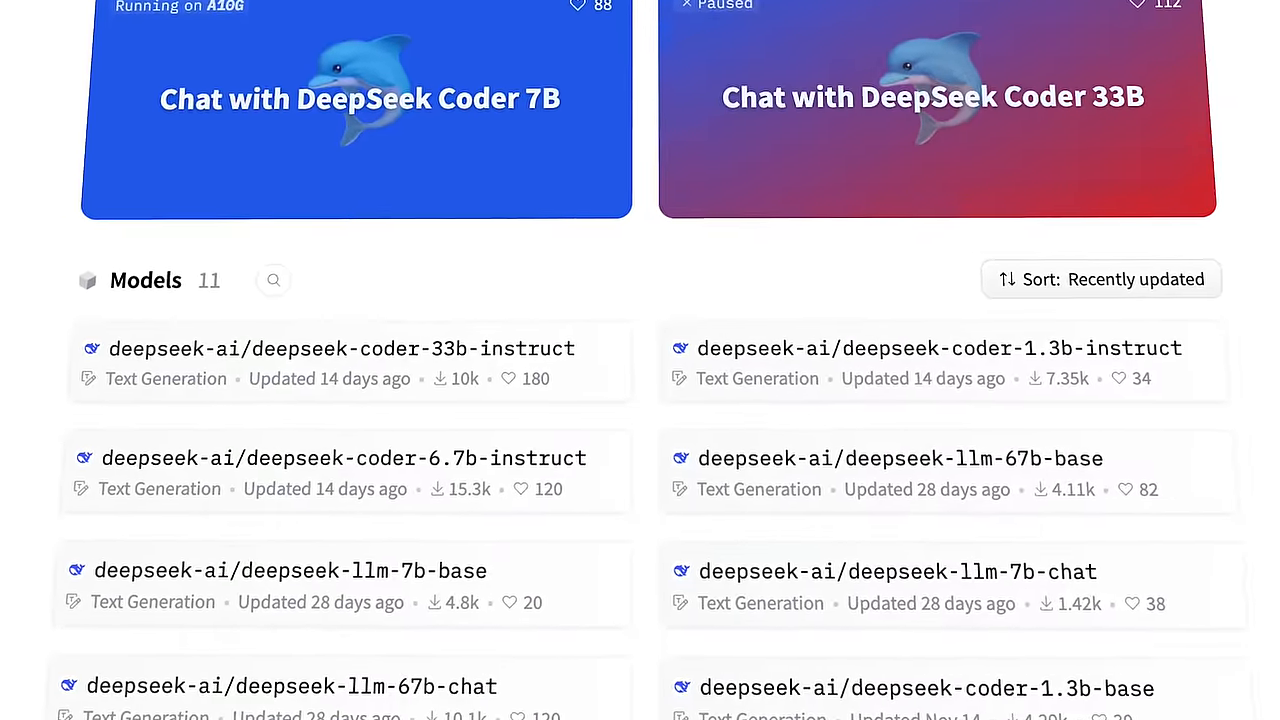
pyautogui.scroll(-3)
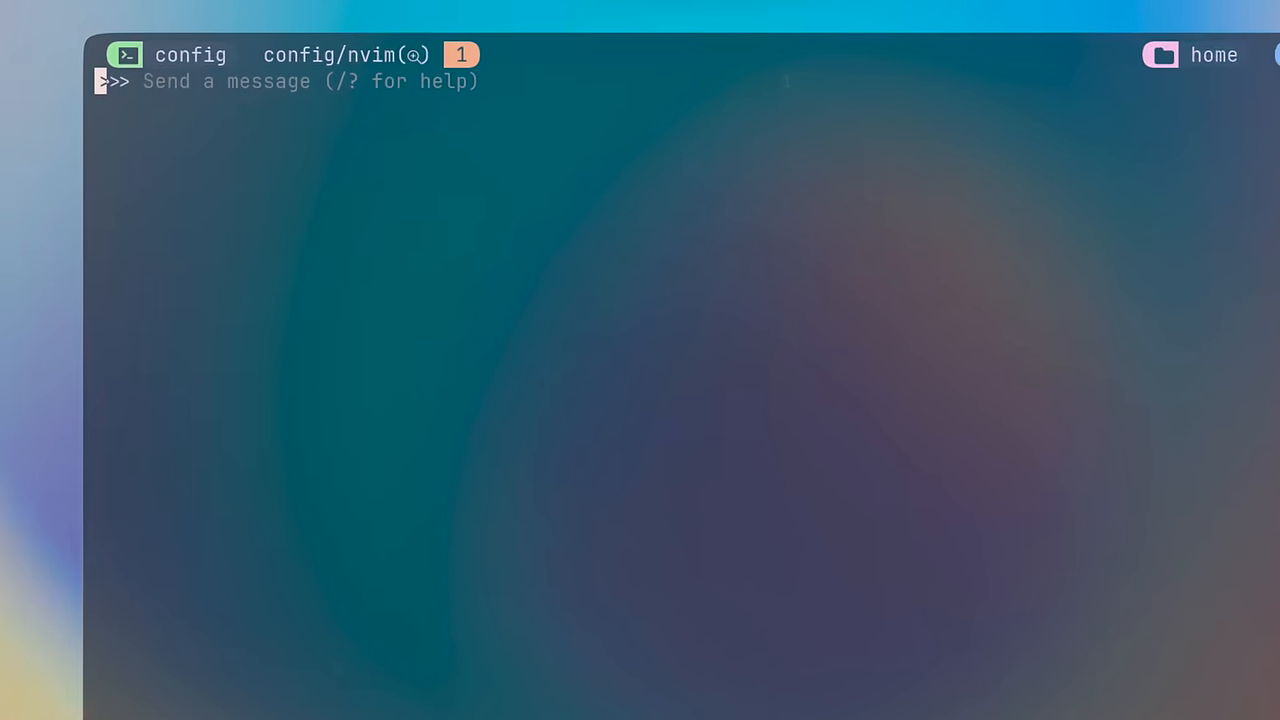
# Send llama2 'Hi', then 'please scrape ebay using python to get the price of an iphone 15'
pyautogui.write('H')
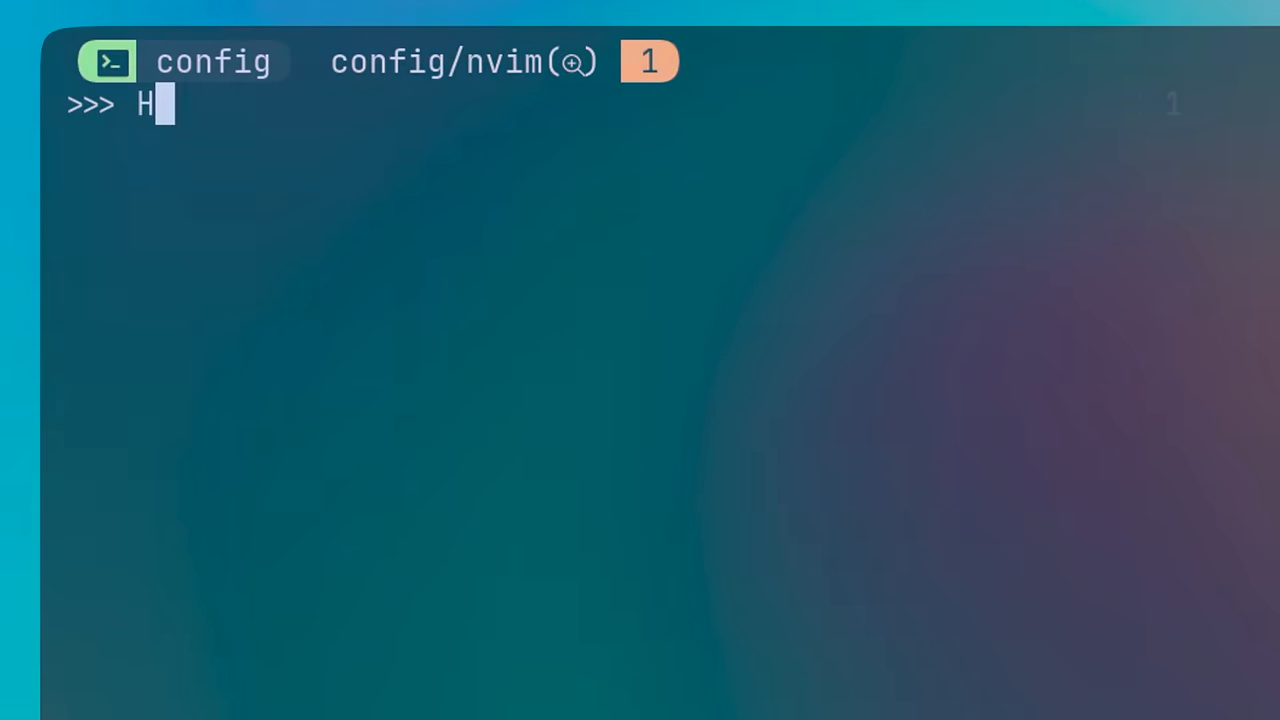
pyautogui.write('i')
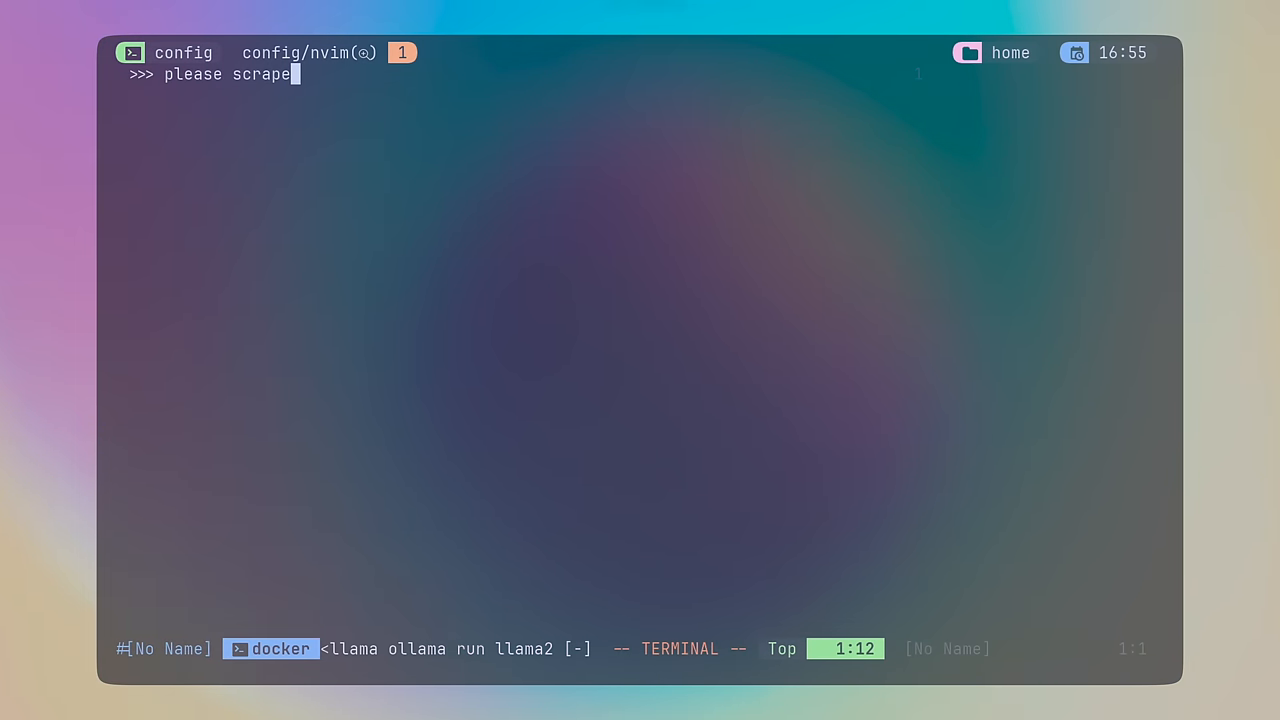
pyautogui.write('ebay')
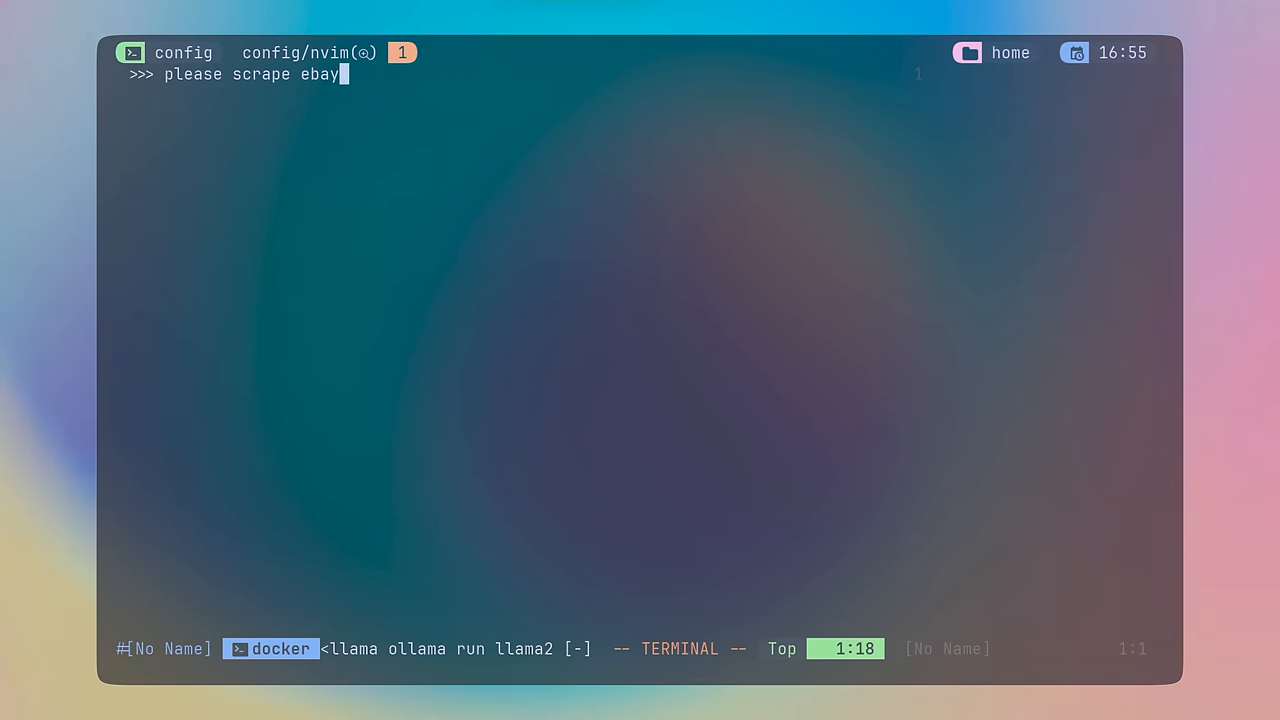
pyautogui.write('using python to')
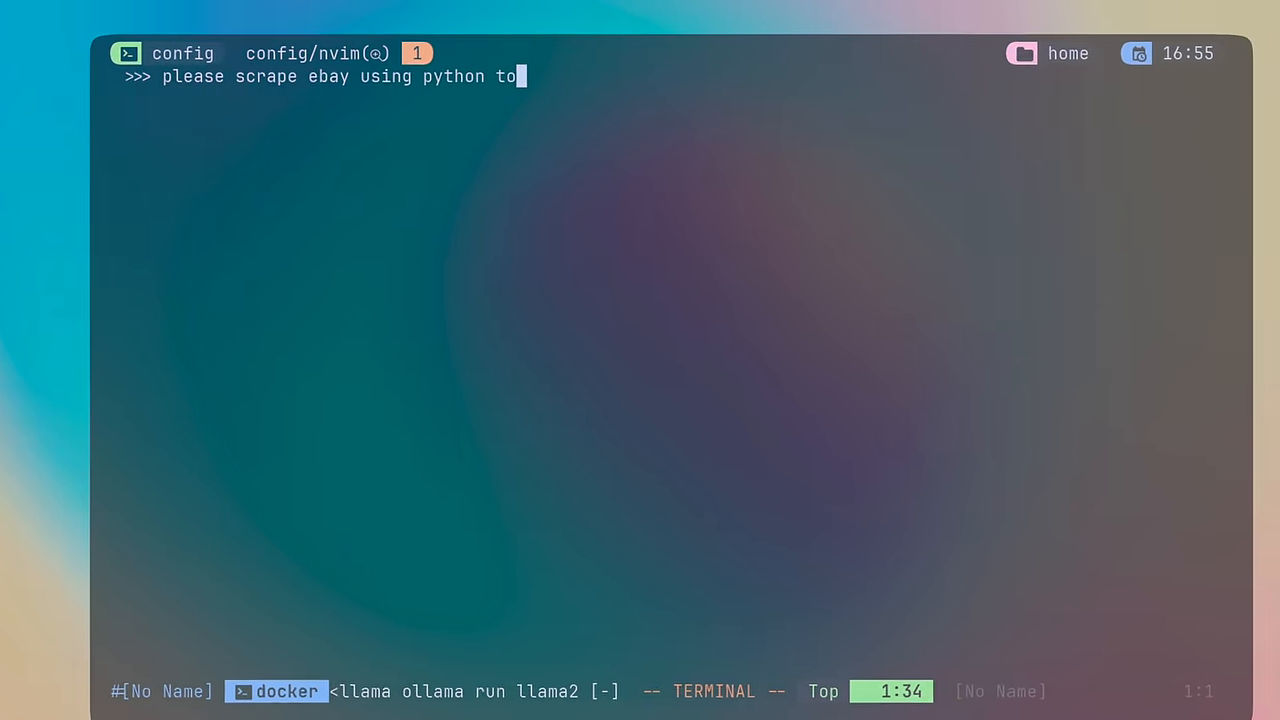
pyautogui.write('get the price of an iphone 15')
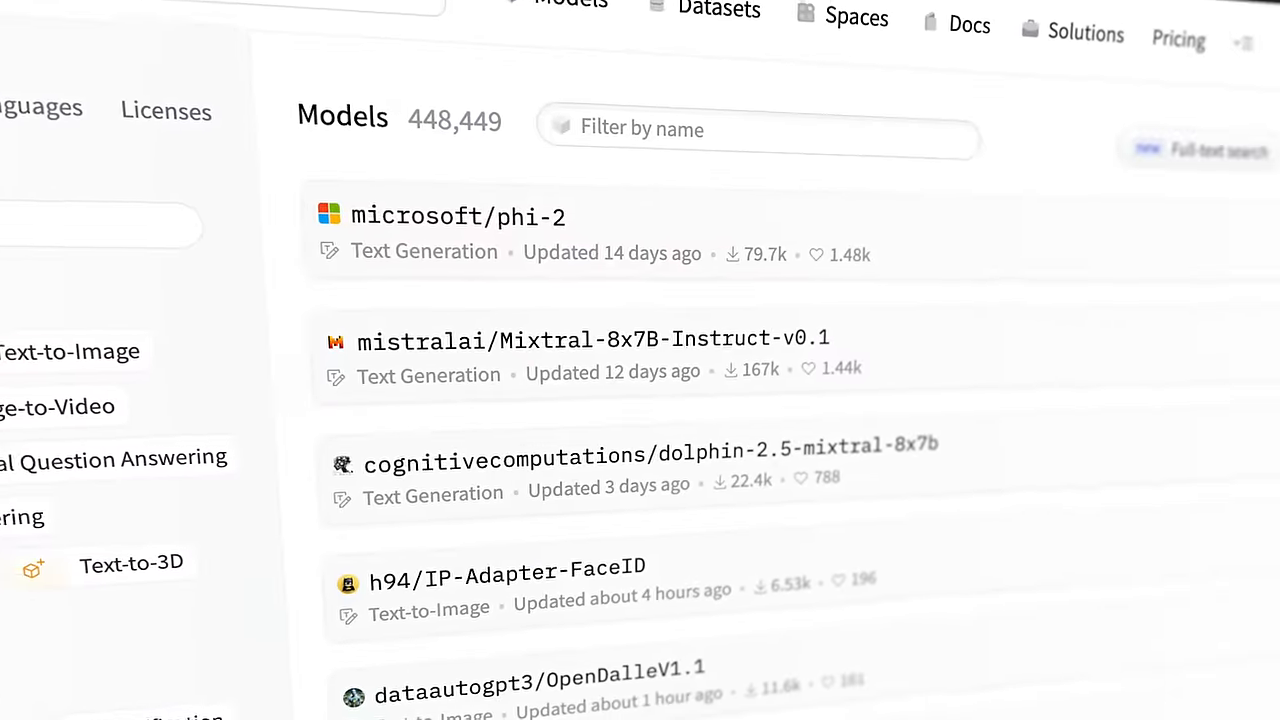
pyautogui.scroll(-3)
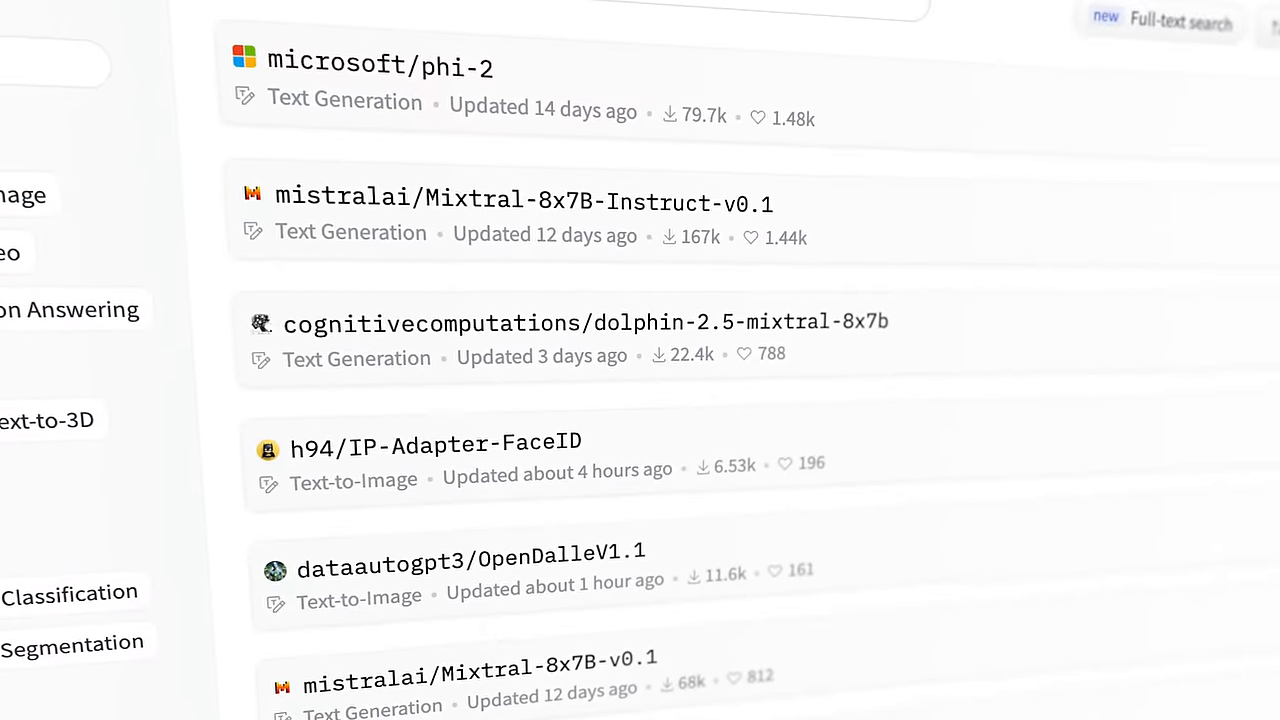